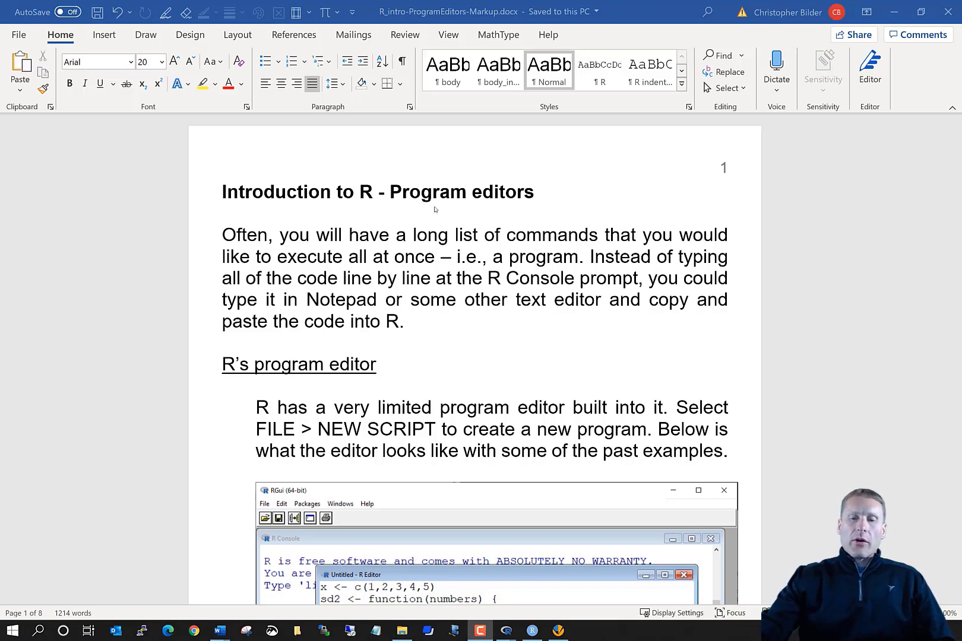
Scroll the notes down to the 'R's program editor' section with its RGui screenshot
scroll("down", 3)
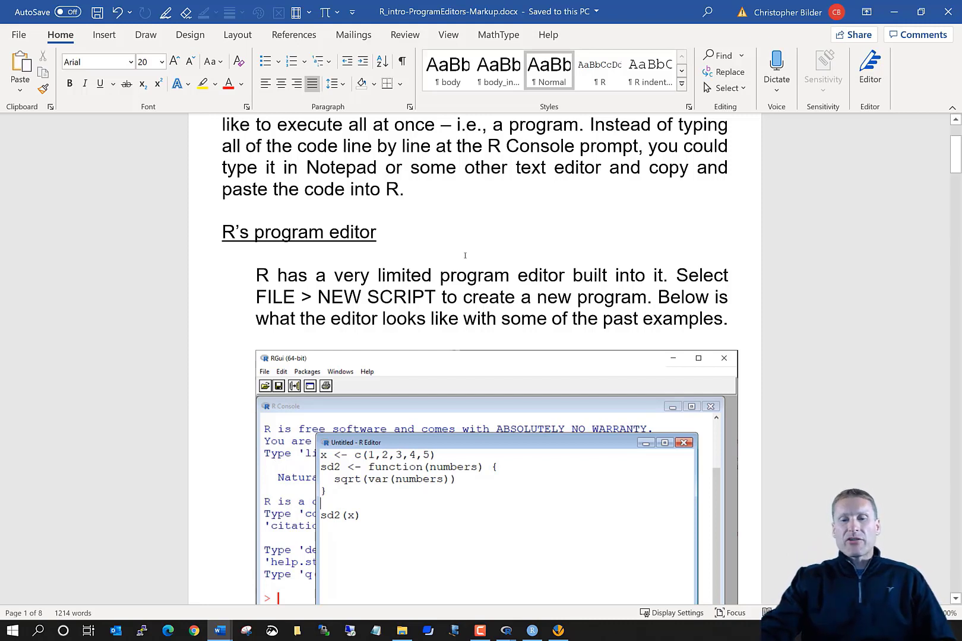
scroll("down", 3)
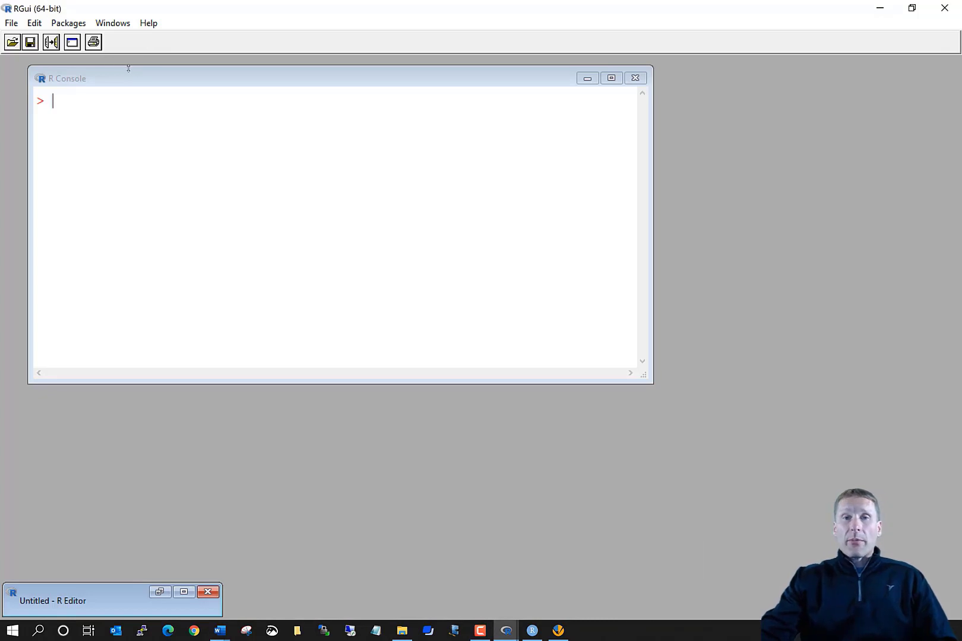
Start a new blank untitled script from RGui's File menu
left_click(10, 23)
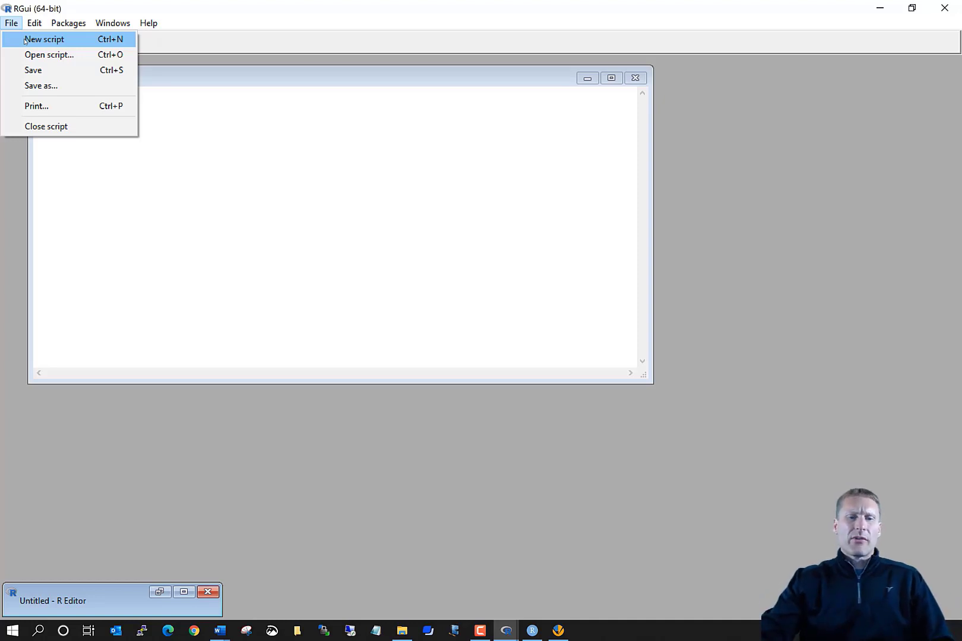
left_click(44, 39)
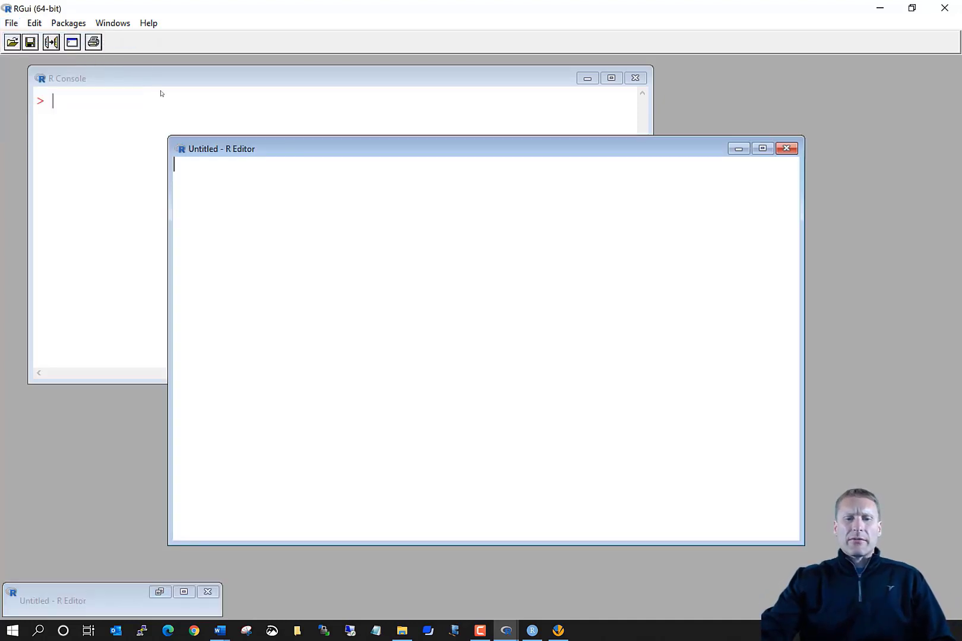
mouse_move(411, 196)
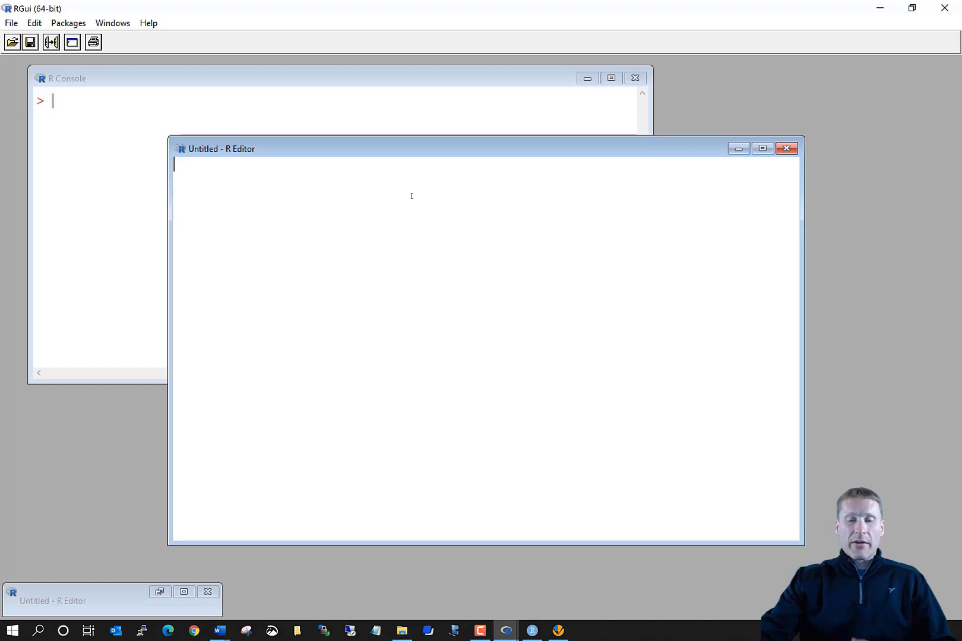
Enter x <- c(1,2,3,4,5) and sd(x) in the script and select both lines
type("x <-")
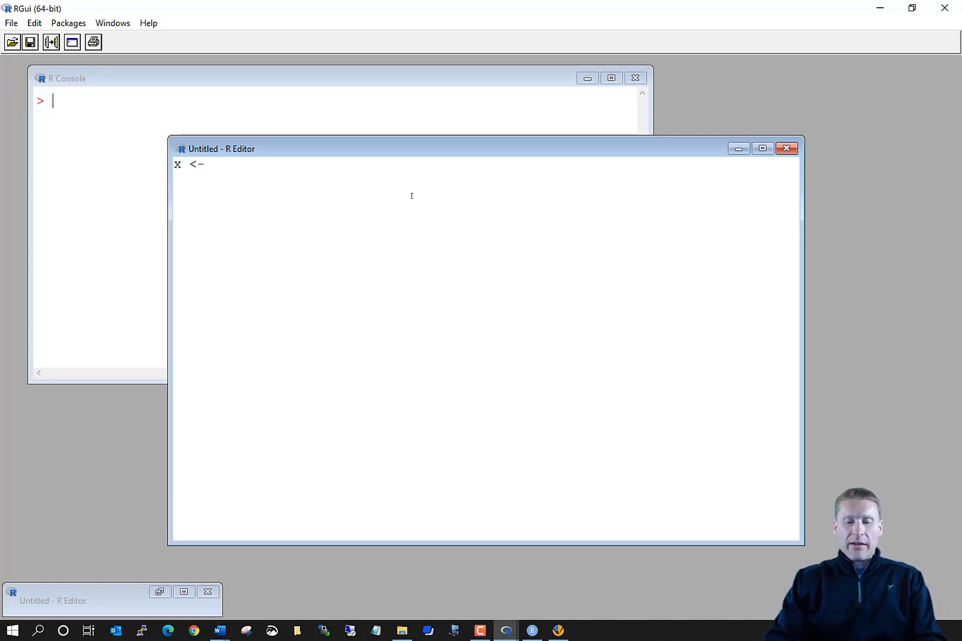
type("c(1,2,3,4")
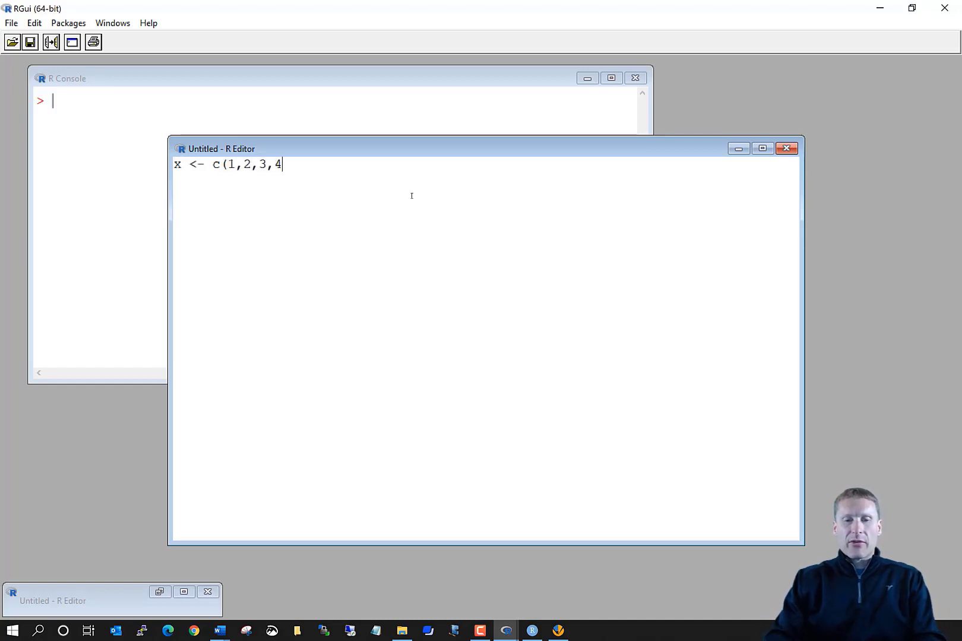
type(",5)")
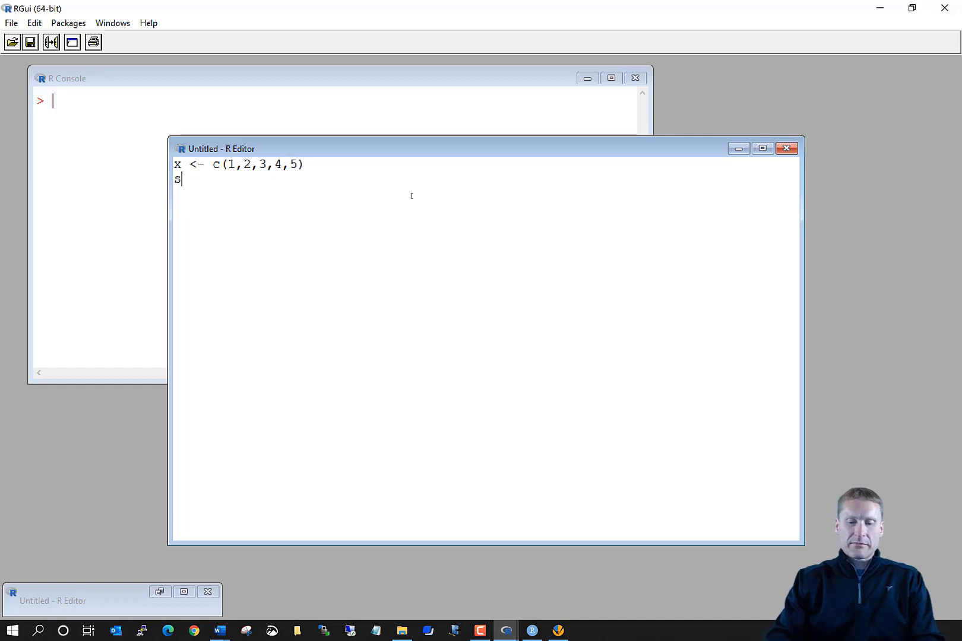
type("d(x)")
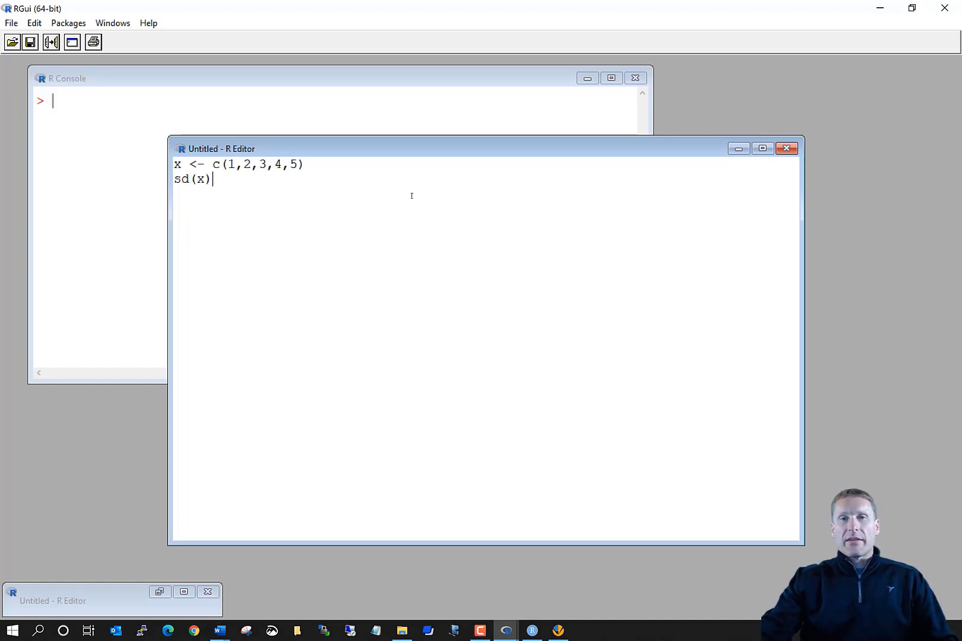
mouse_move(426, 194)
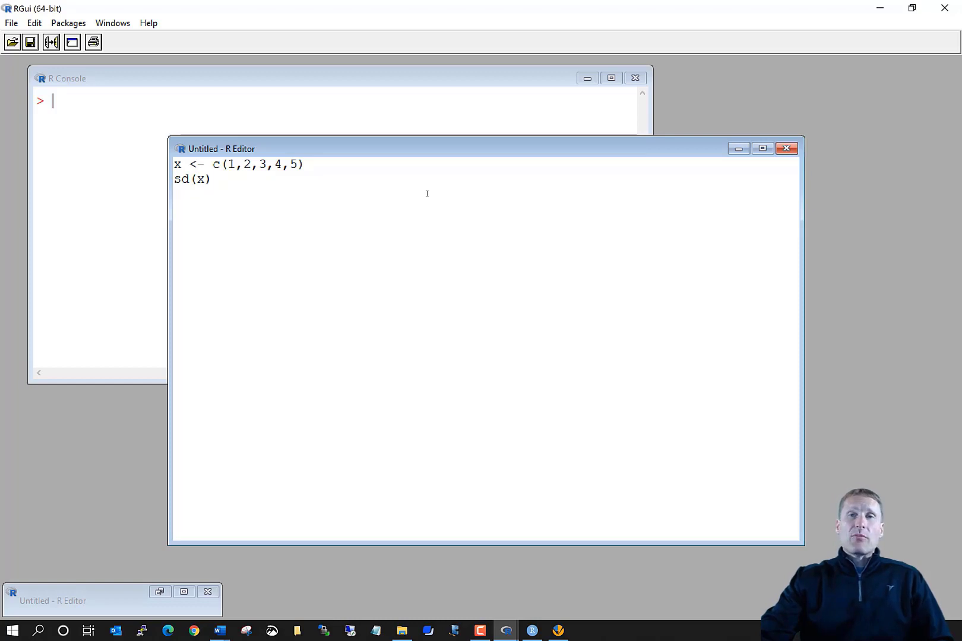
left_click(212, 179)
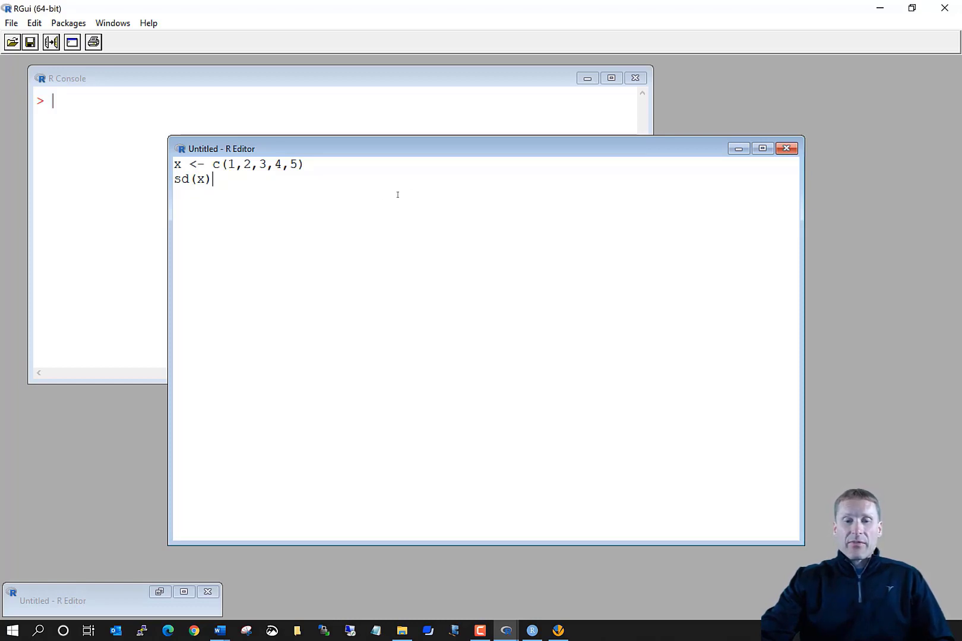
double_click(202, 178)
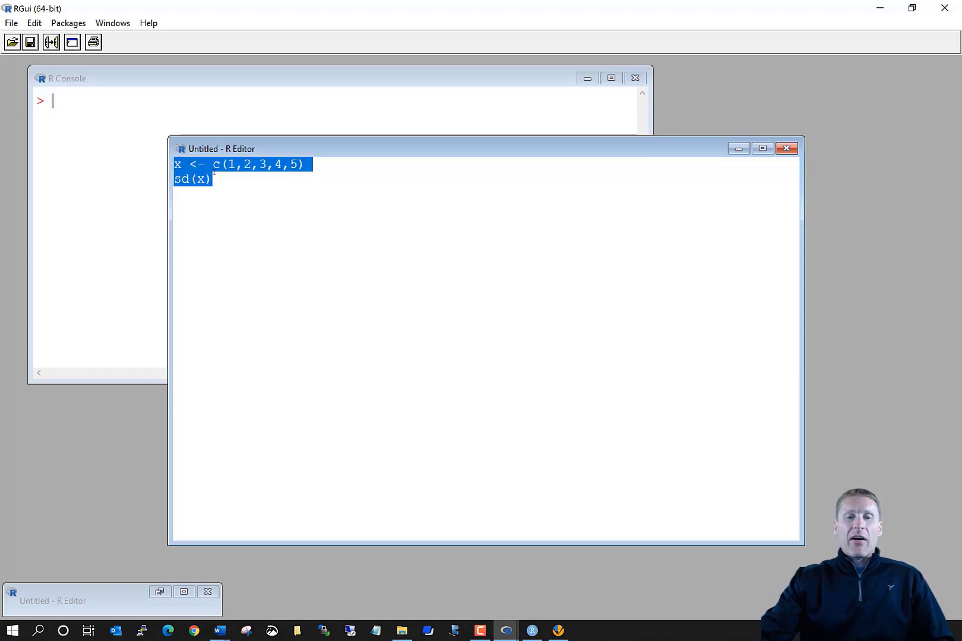
Run the selected lines via Edit > Run line or selection, giving sd(x) = 1.581139
left_click(33, 23)
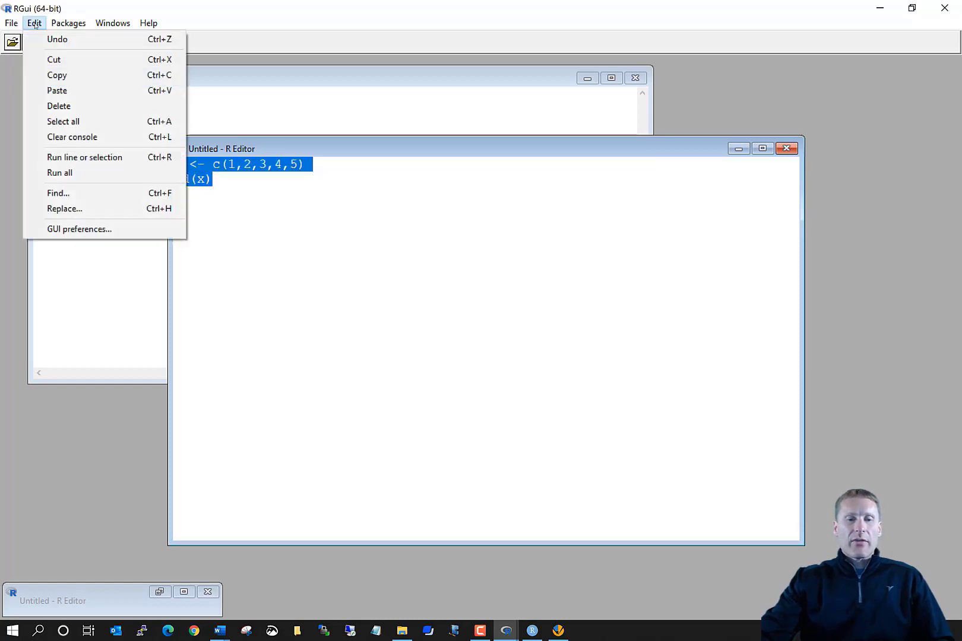
mouse_move(59, 172)
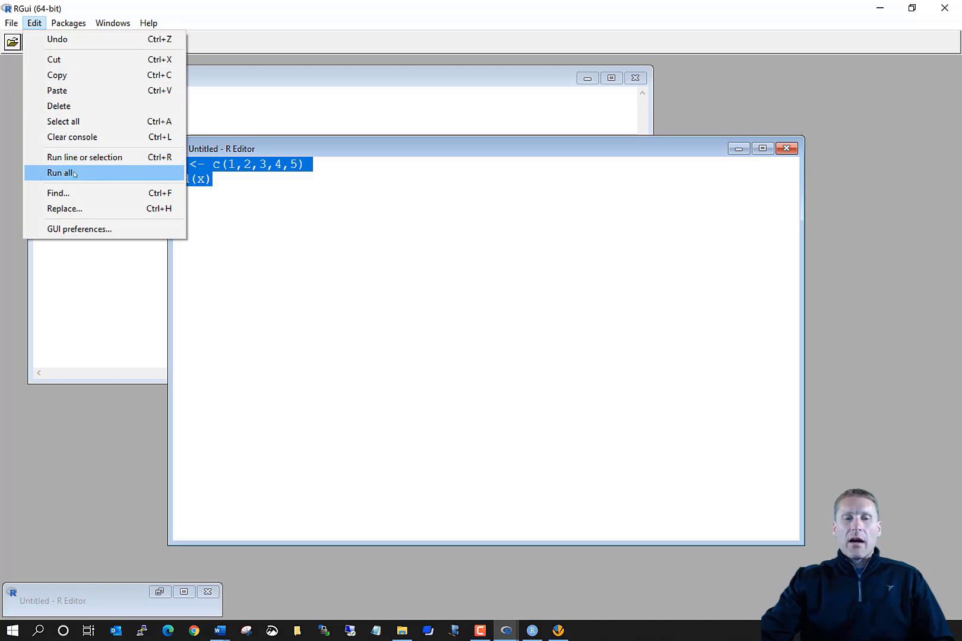
mouse_move(84, 157)
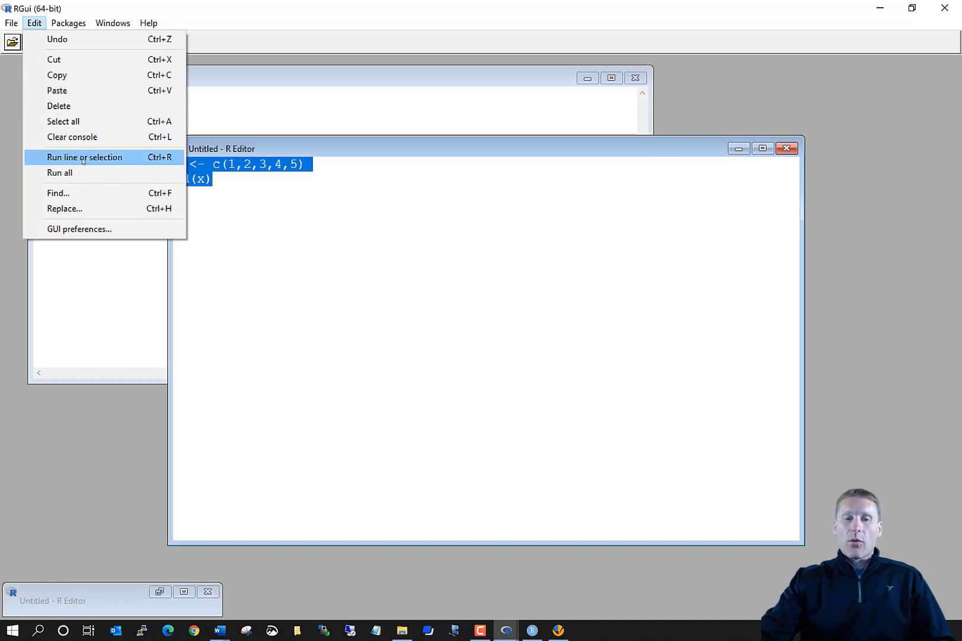
left_click(85, 157)
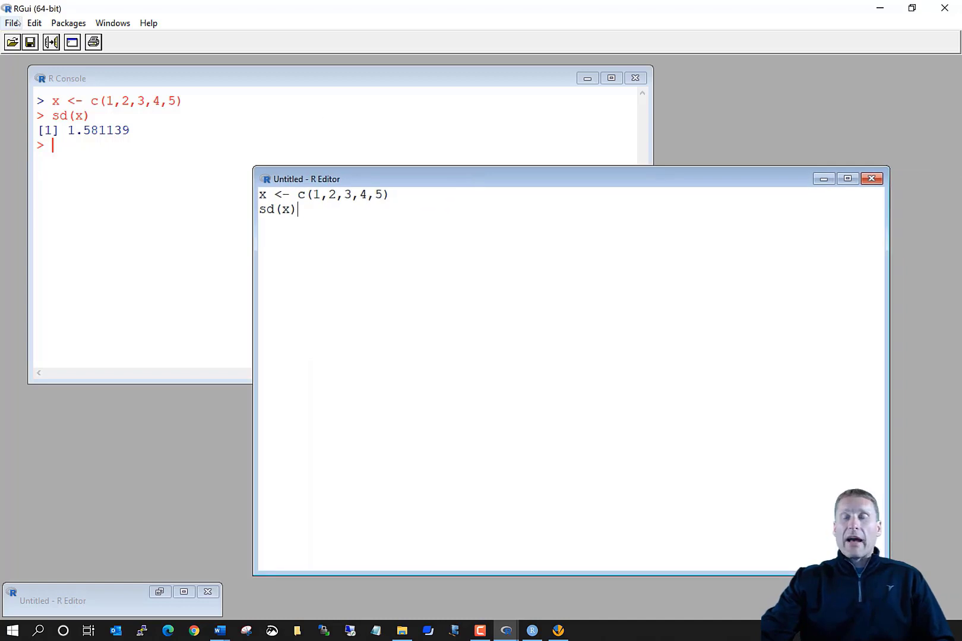
mouse_move(317, 211)
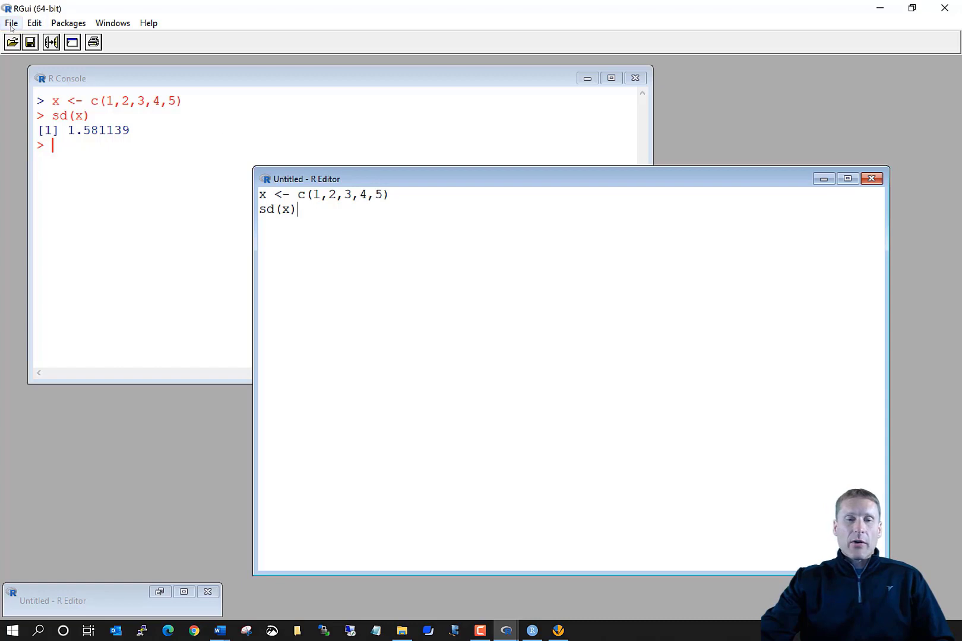
left_click(10, 22)
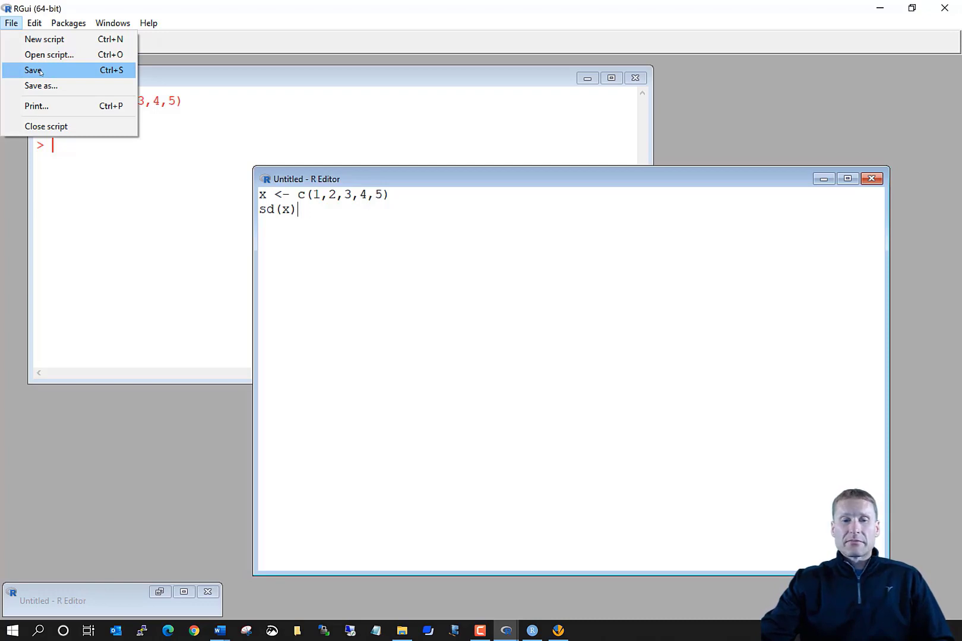
mouse_move(49, 55)
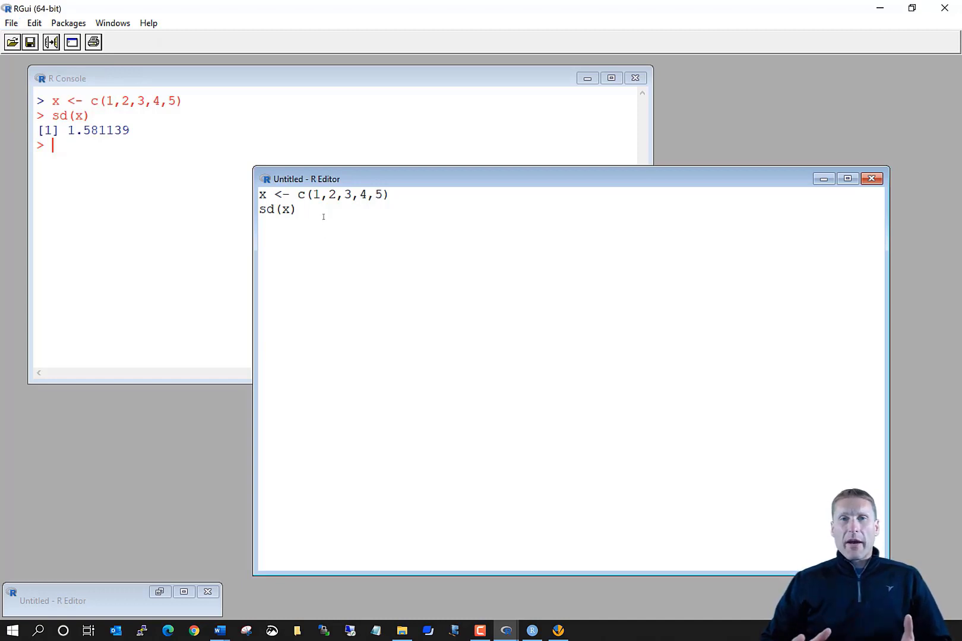
left_click(297, 210)
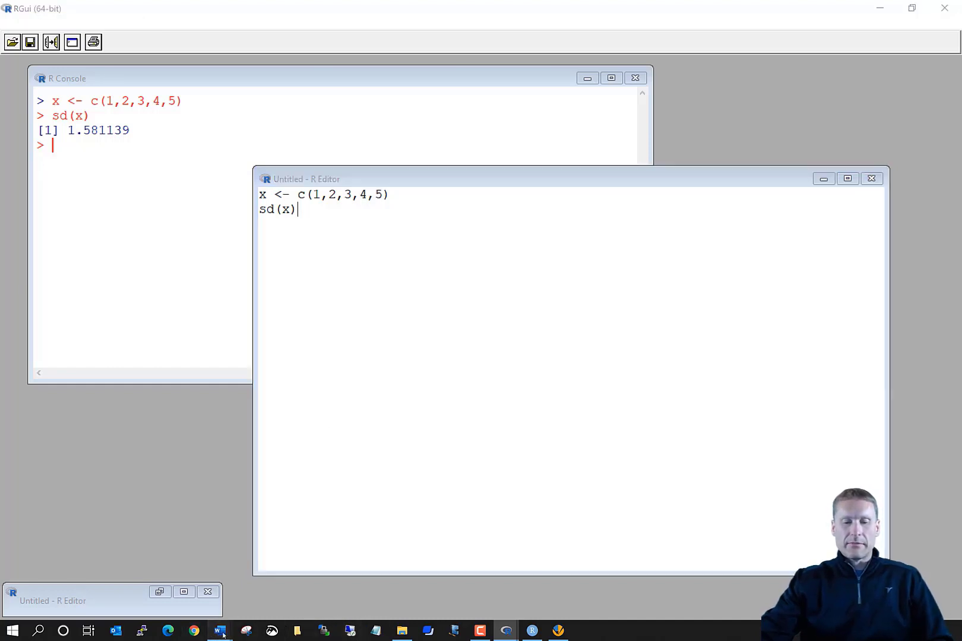
Return to the Word notes and scroll to the RStudio heading on page 2
left_click(219, 630)
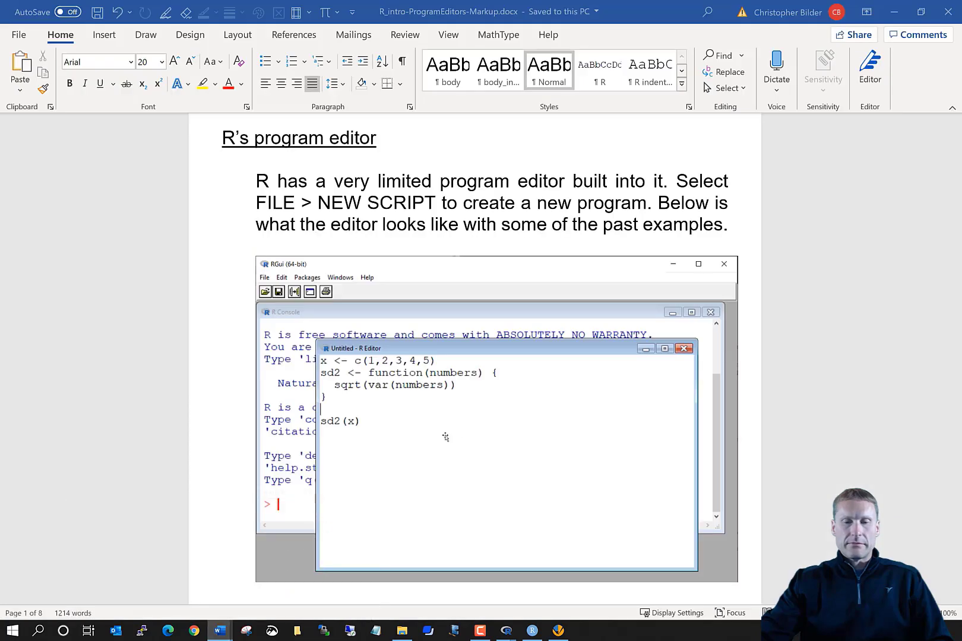
scroll("down", 3)
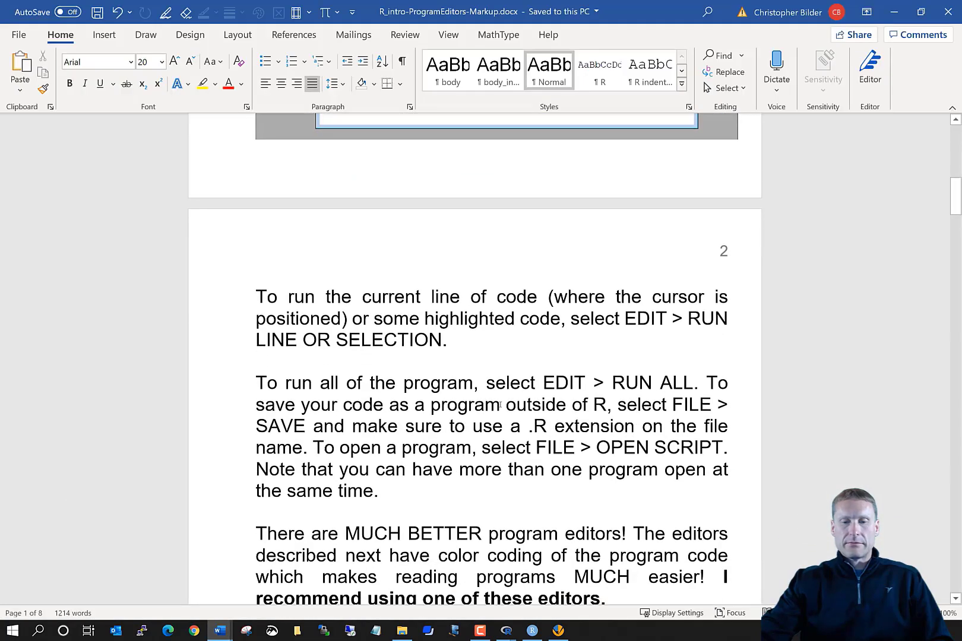
scroll("down", 3)
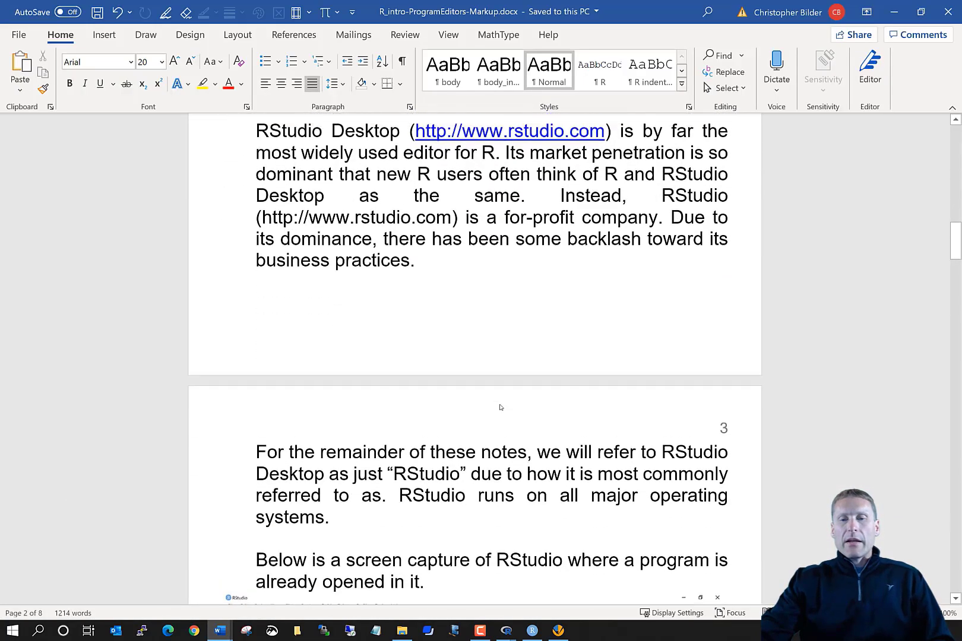
scroll("up", 3)
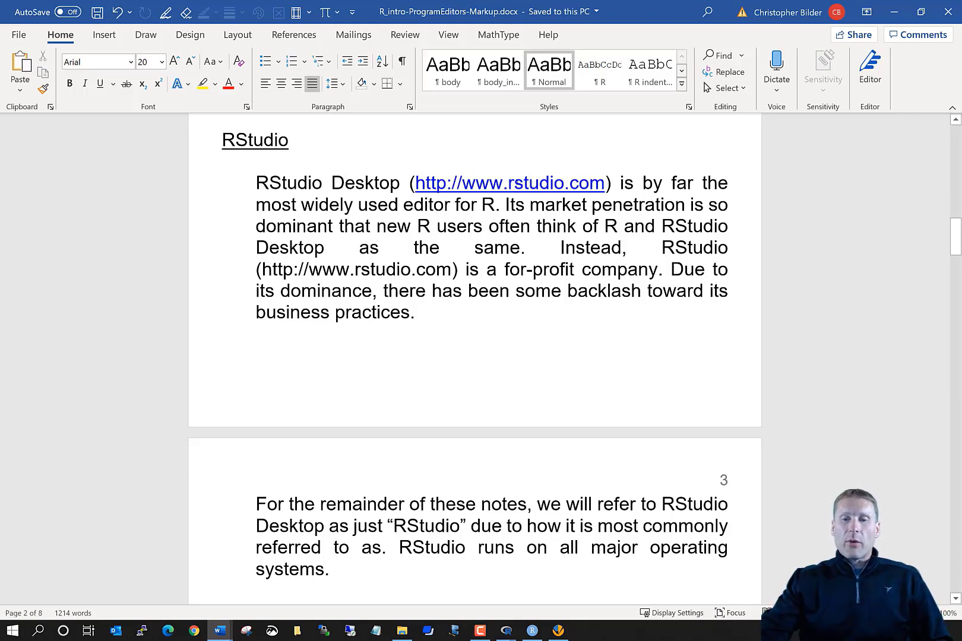
mouse_move(529, 312)
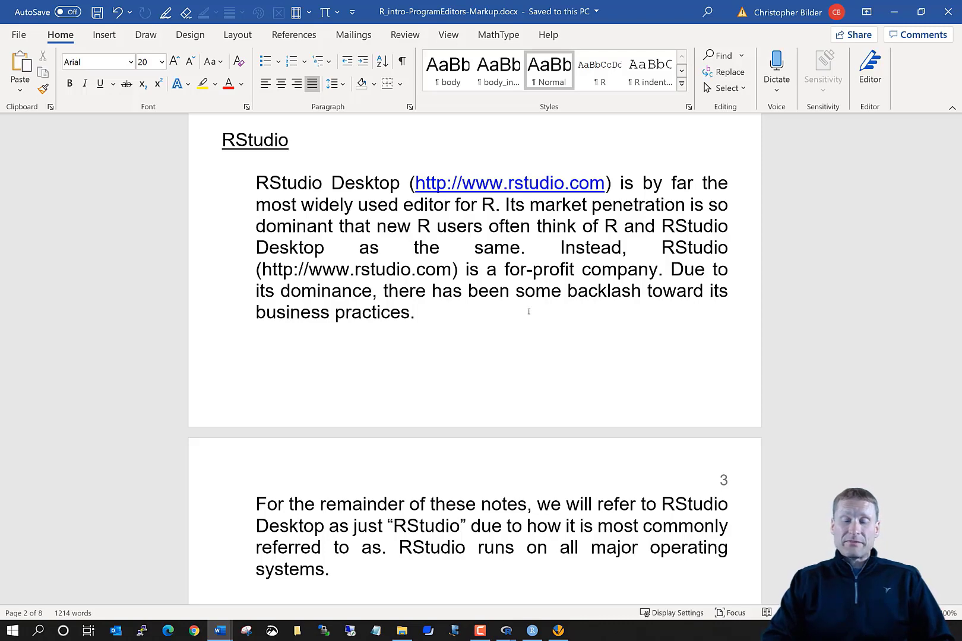
Scroll down to the RStudio screenshot and the FILE > NEW FILE instructions
scroll("down", 3)
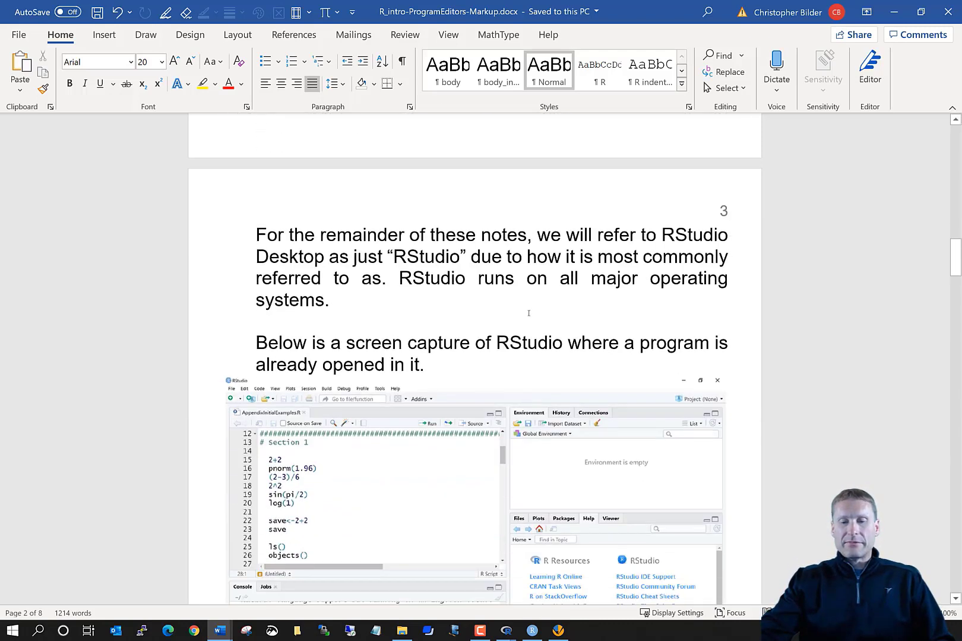
scroll("down", 3)
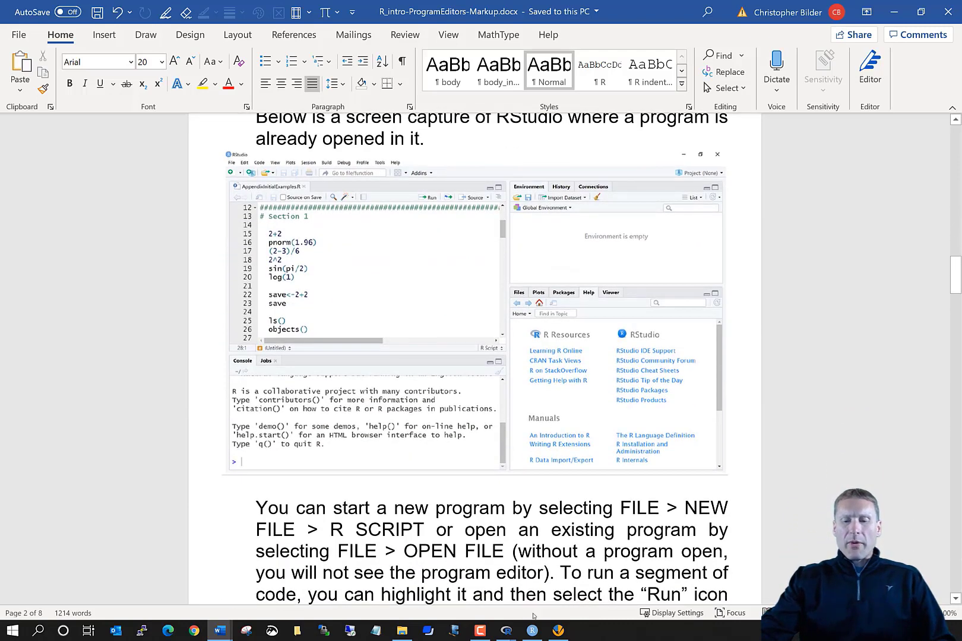
mouse_move(531, 631)
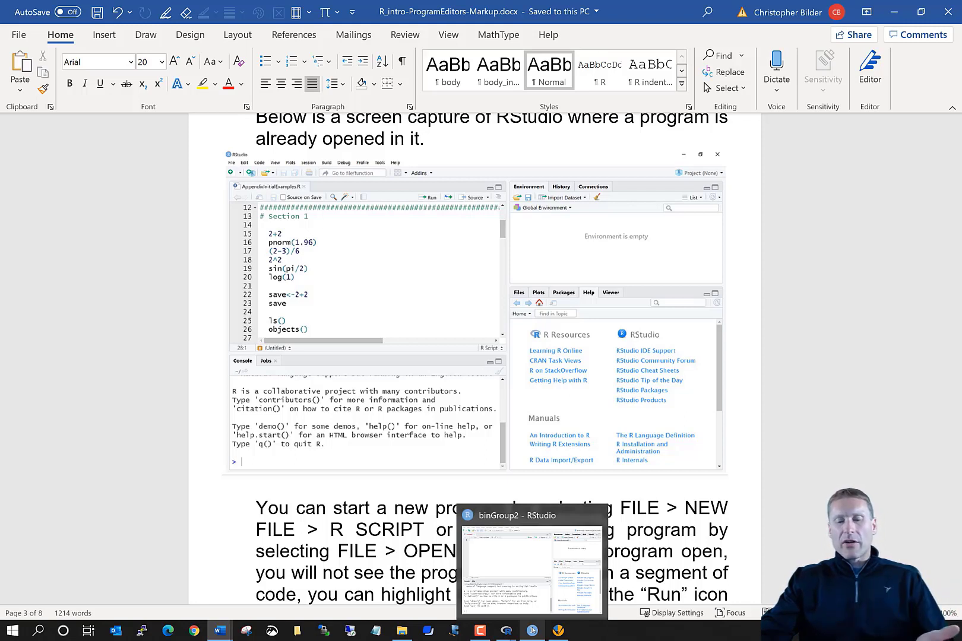
Switch to RStudio and enter x <- c(1,2,3,4,5) and sd(x) in the Untitled1 script
left_click(531, 571)
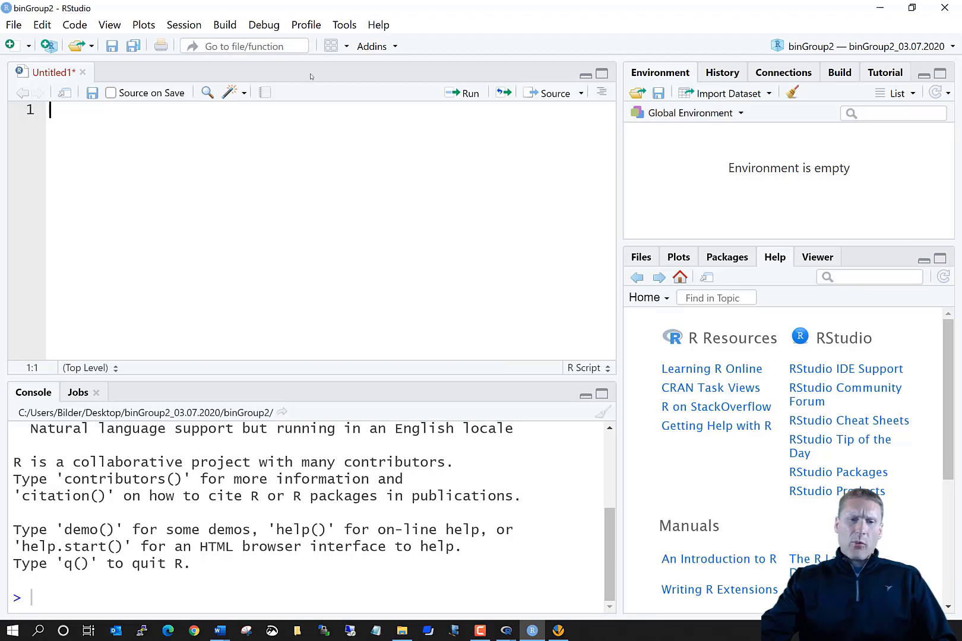
mouse_move(64, 119)
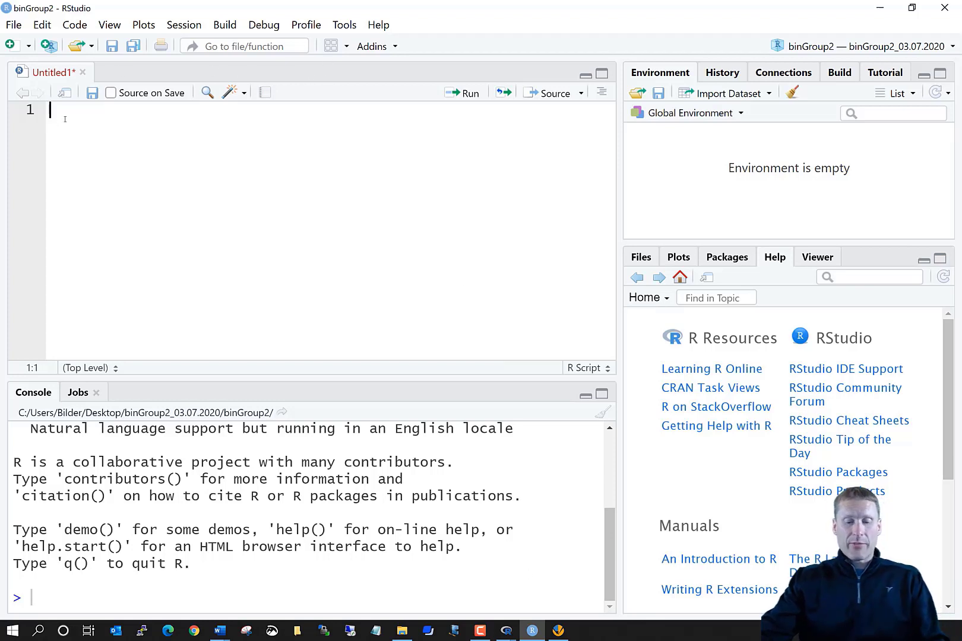
type("x <")
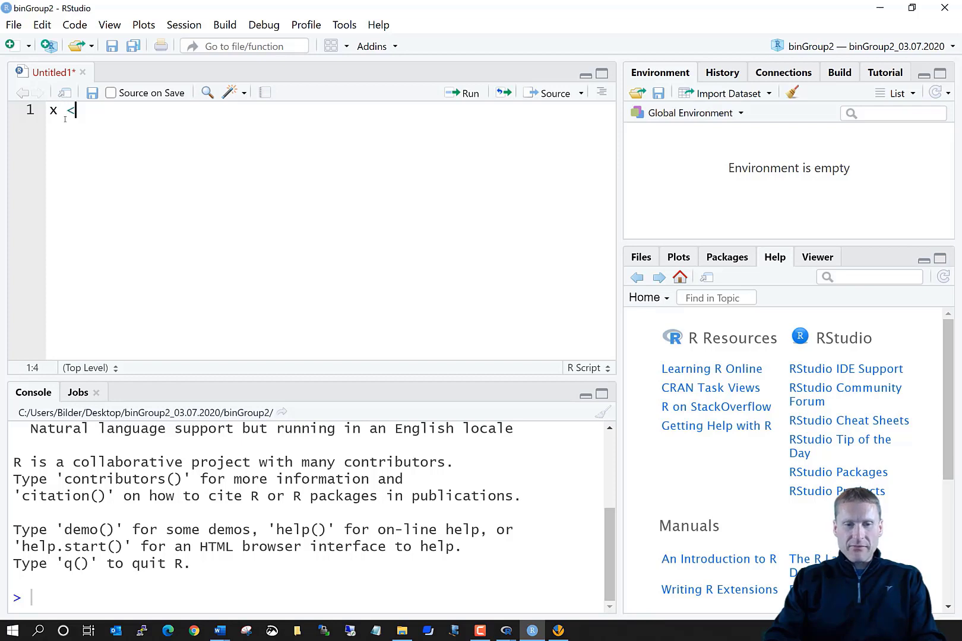
type("-")
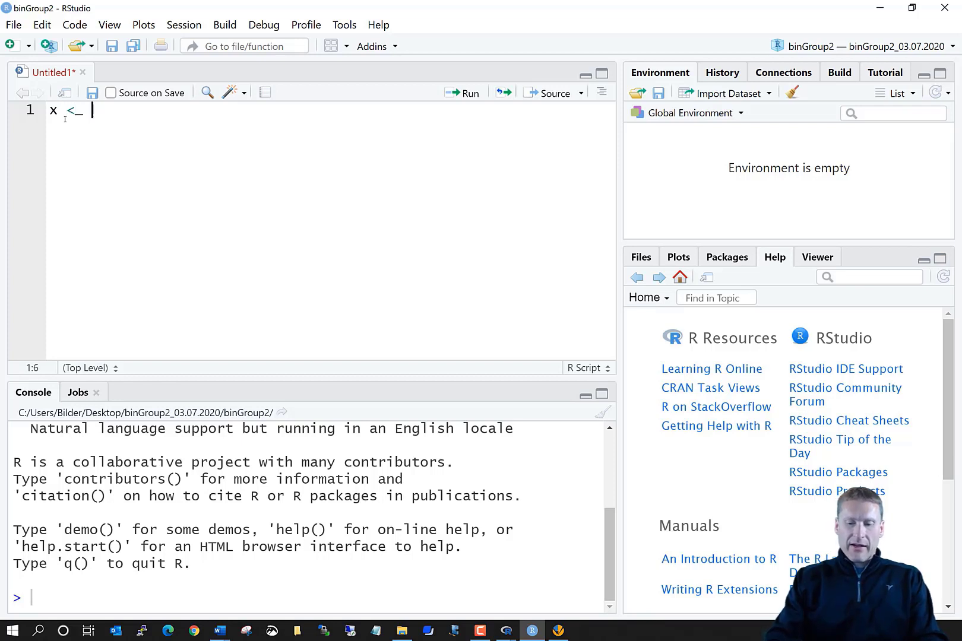
type("c(1,2,3,4)")
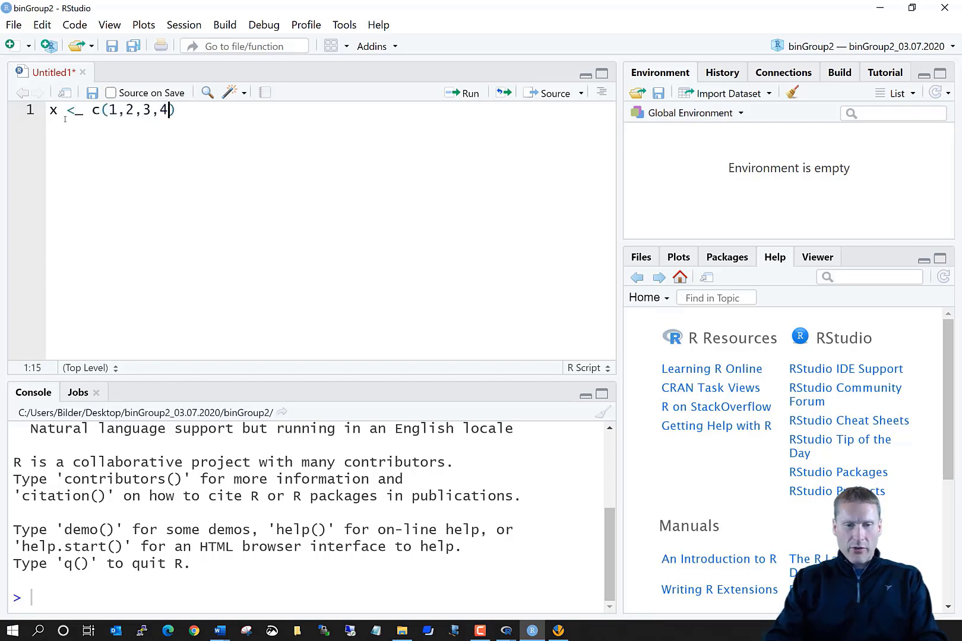
type(",5")
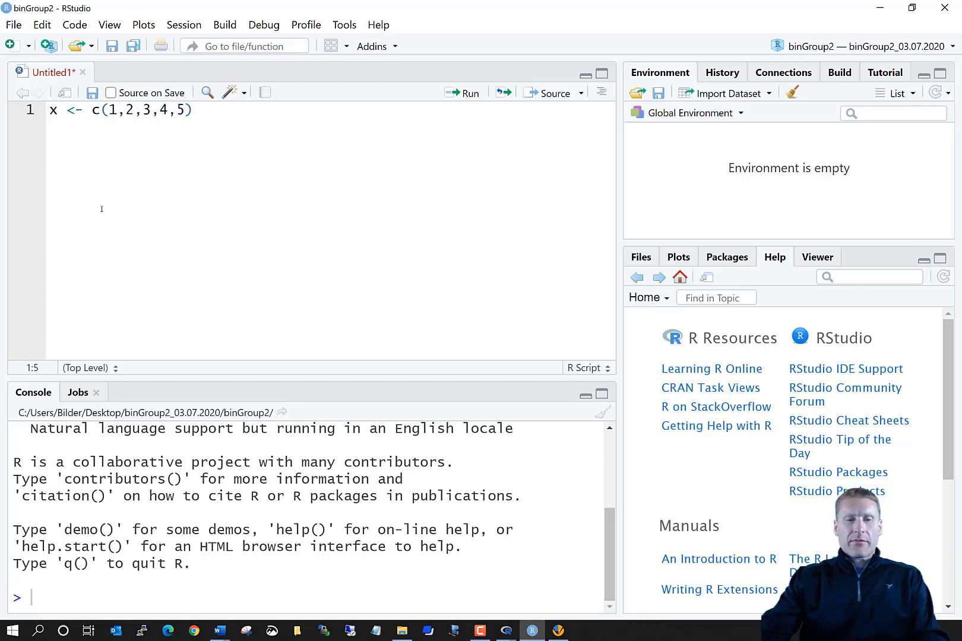
left_click(193, 110)
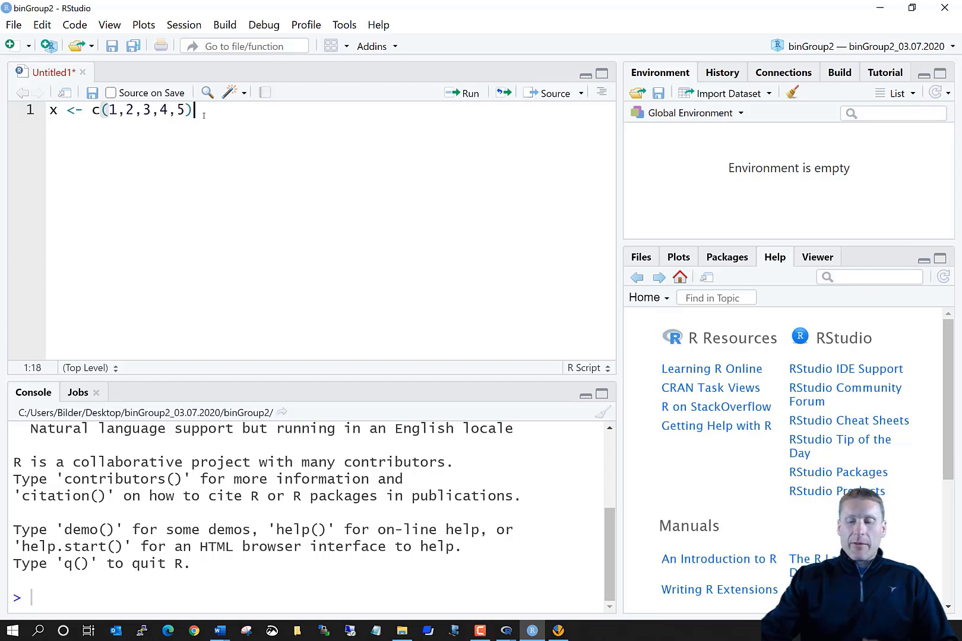
type("sd(x")
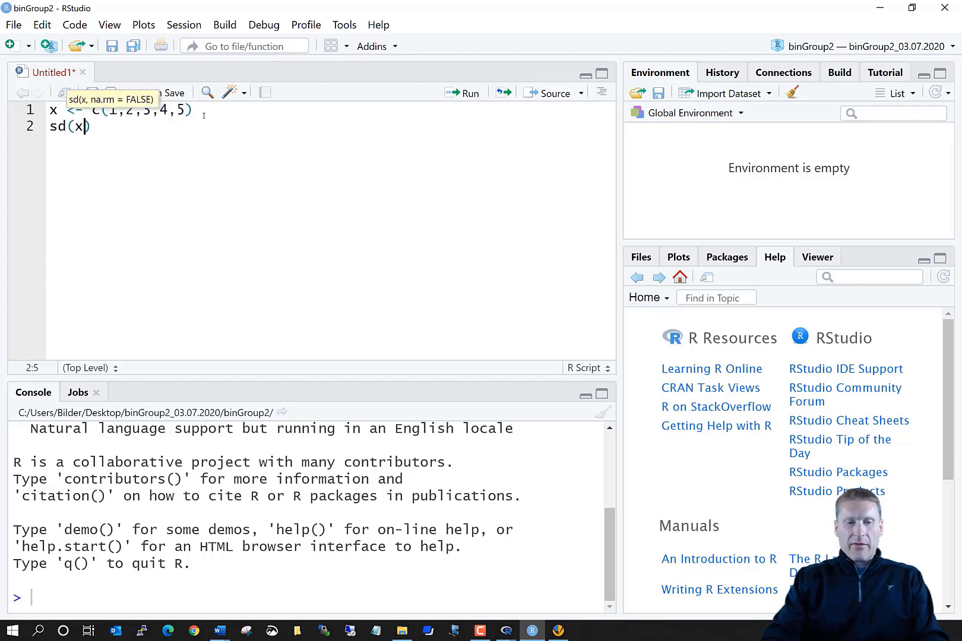
type(")")
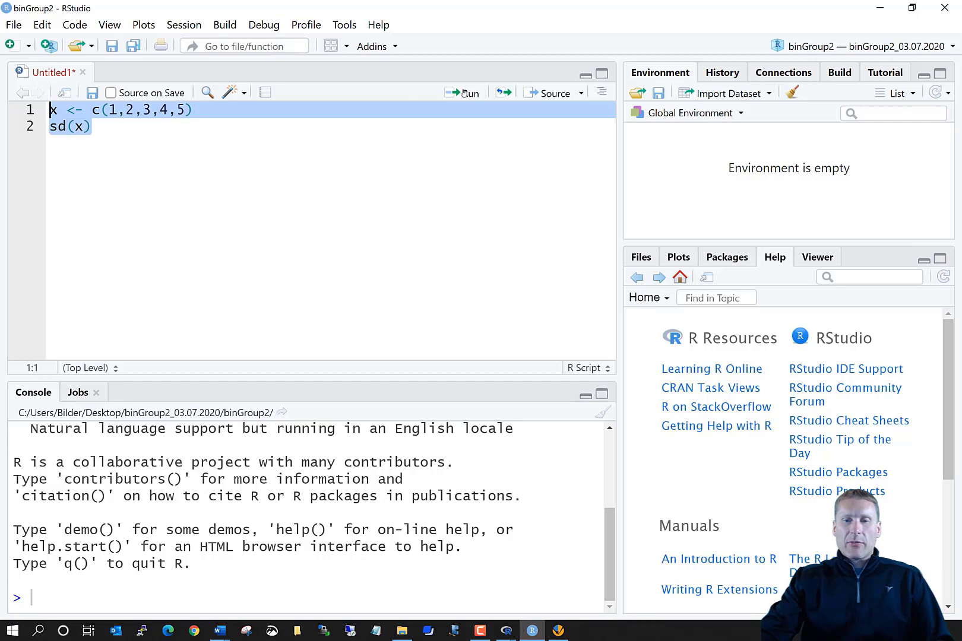
Run the selected lines, storing x and returning sd(x) = 1.581139 in the console
left_click(465, 94)
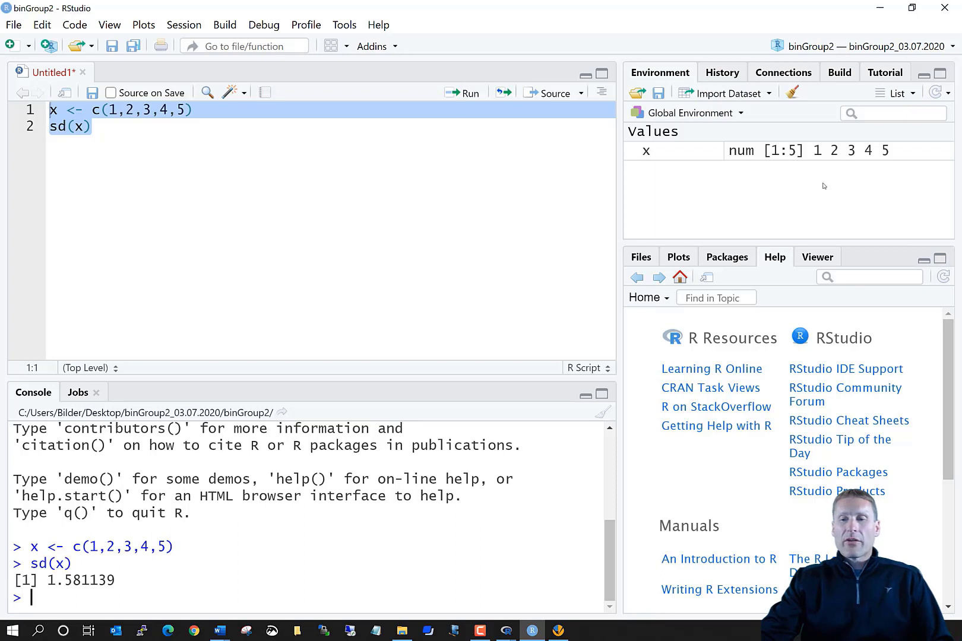
mouse_move(656, 190)
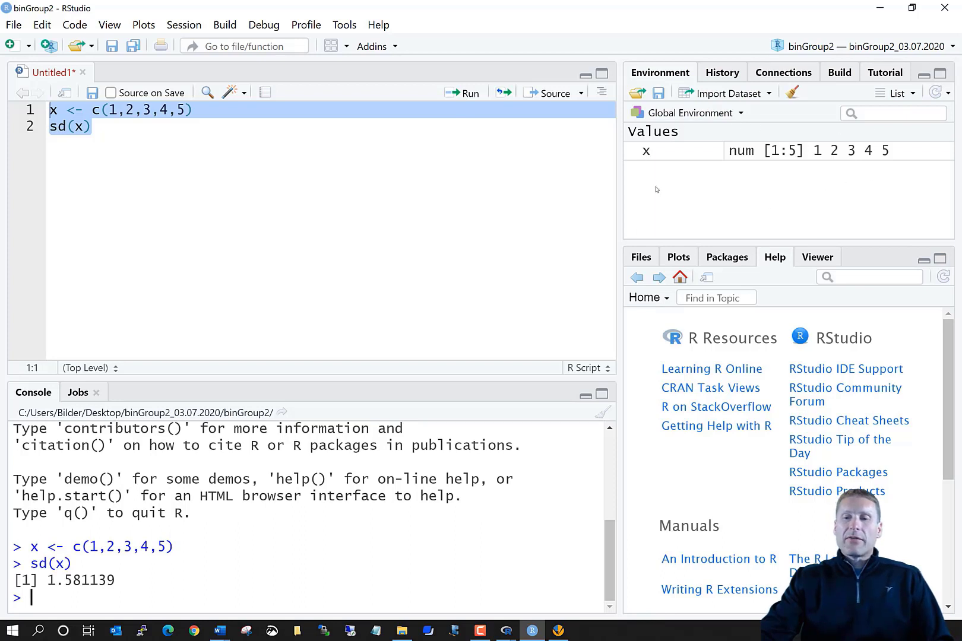
mouse_move(658, 197)
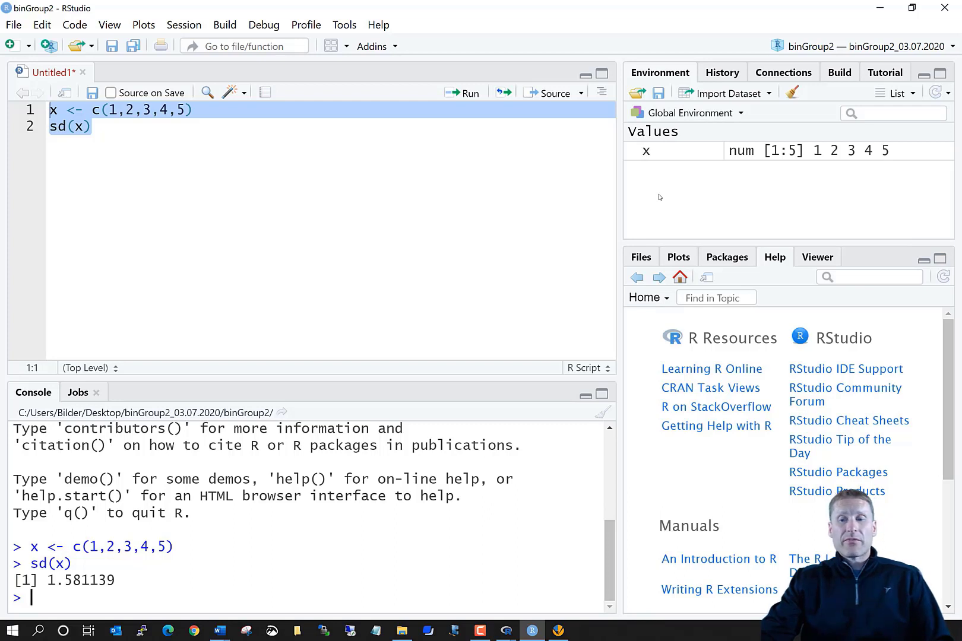
mouse_move(690, 416)
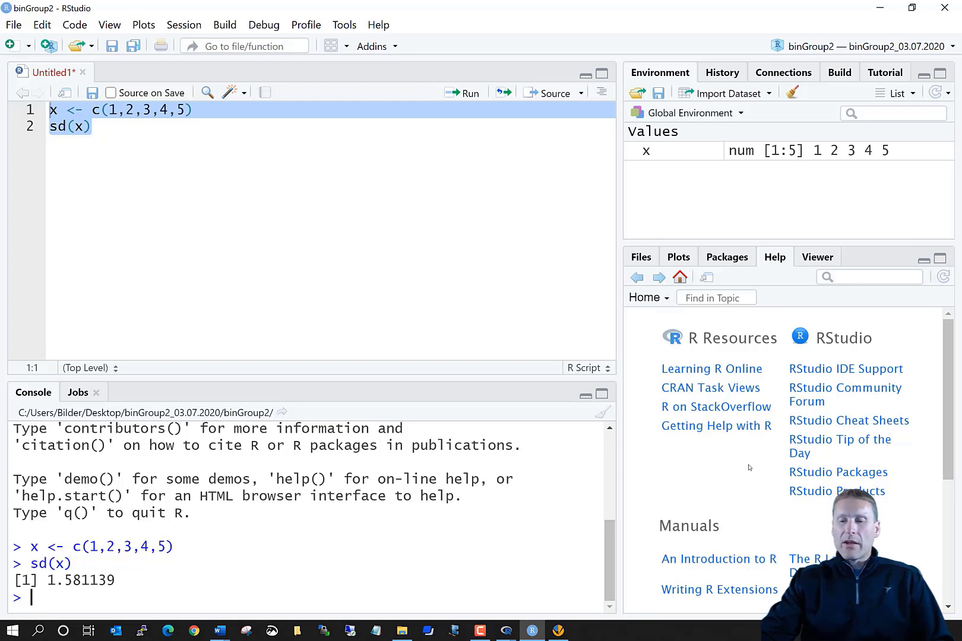
View the installed R packages help index, then switch the pane to Plots
scroll("down", 3)
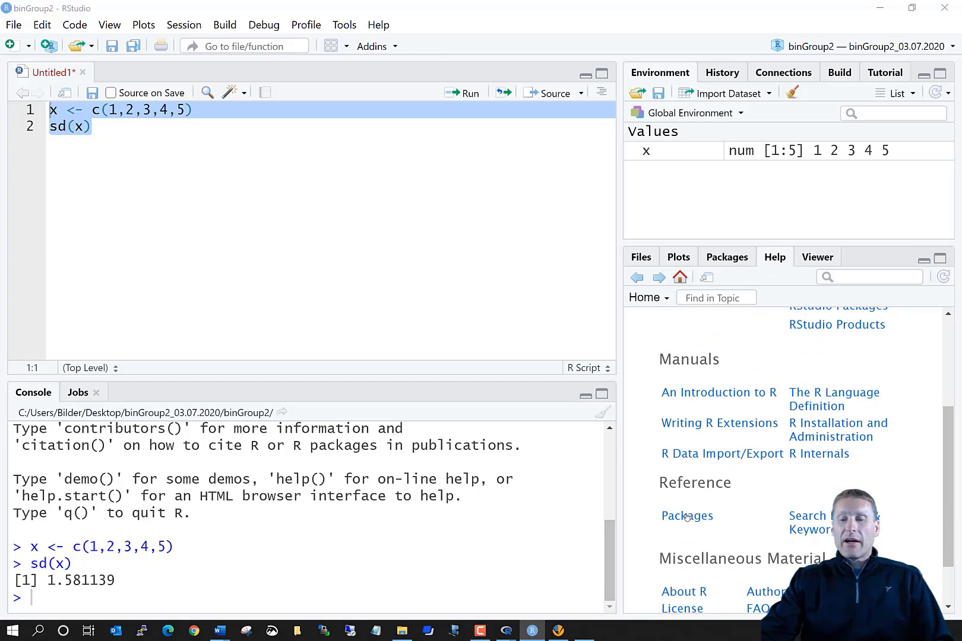
left_click(686, 516)
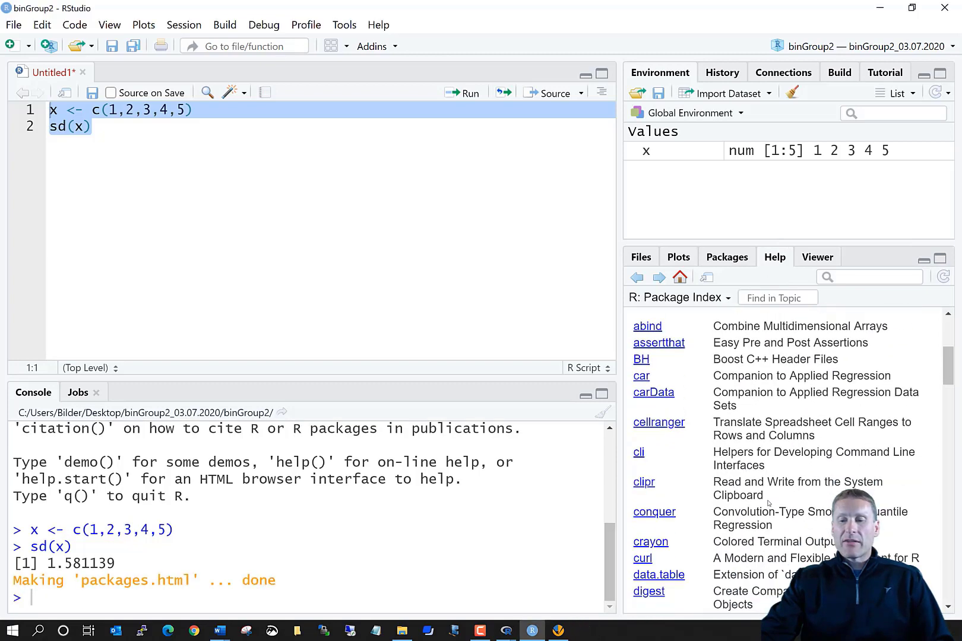
scroll("down", 3)
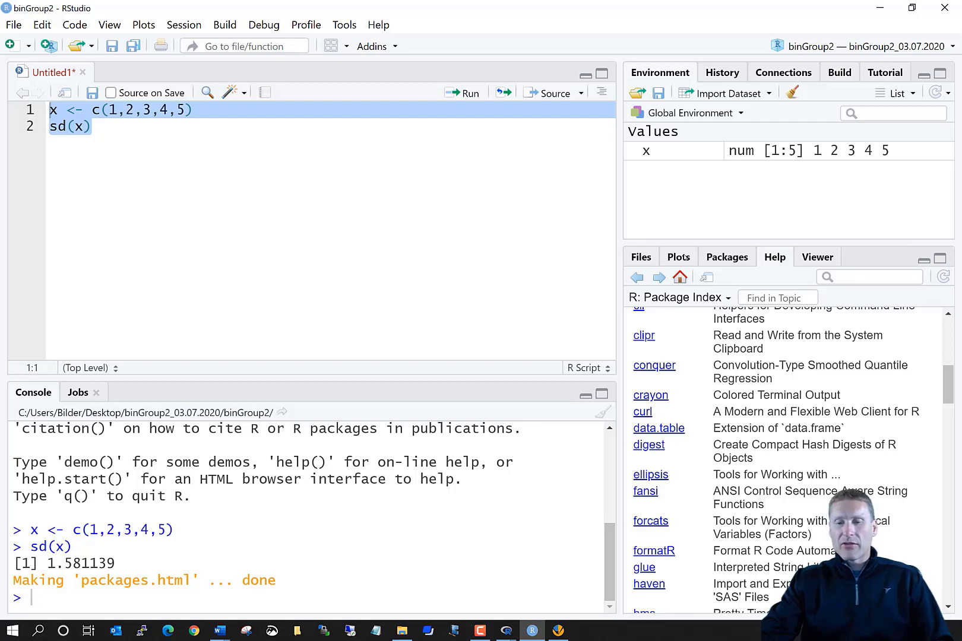
left_click(679, 256)
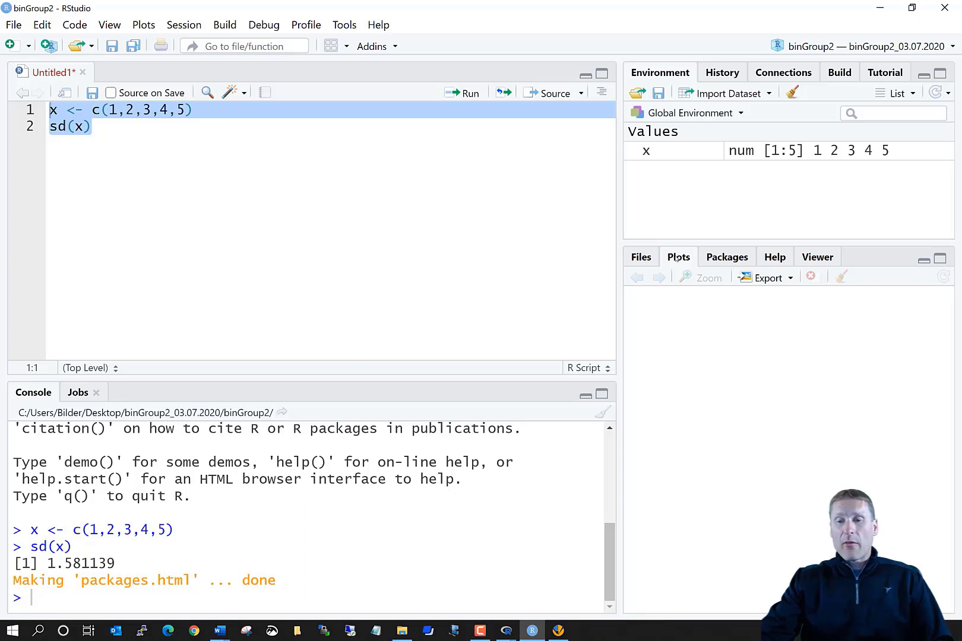
mouse_move(862, 379)
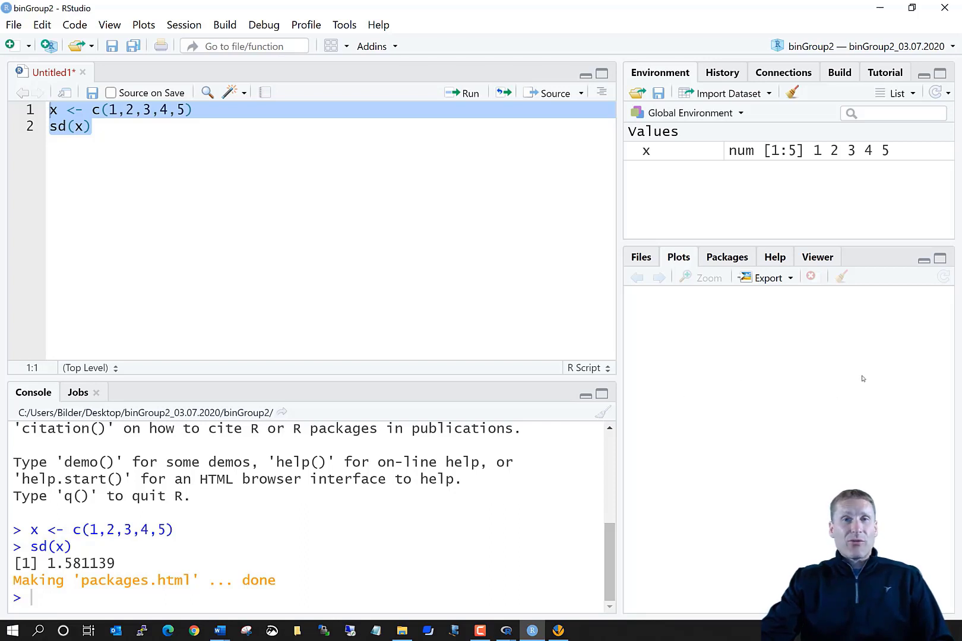
mouse_move(643, 451)
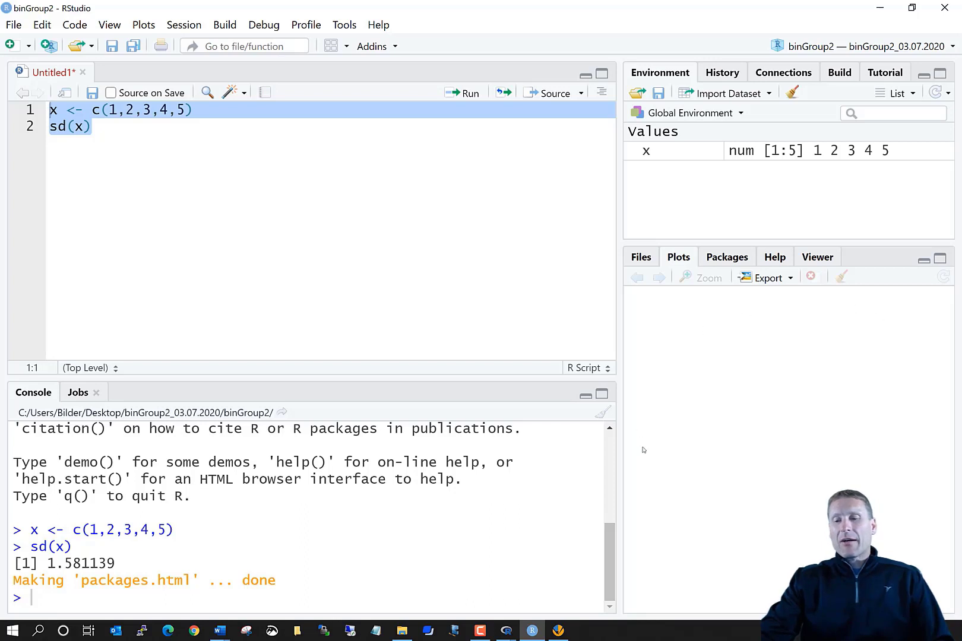
mouse_move(731, 424)
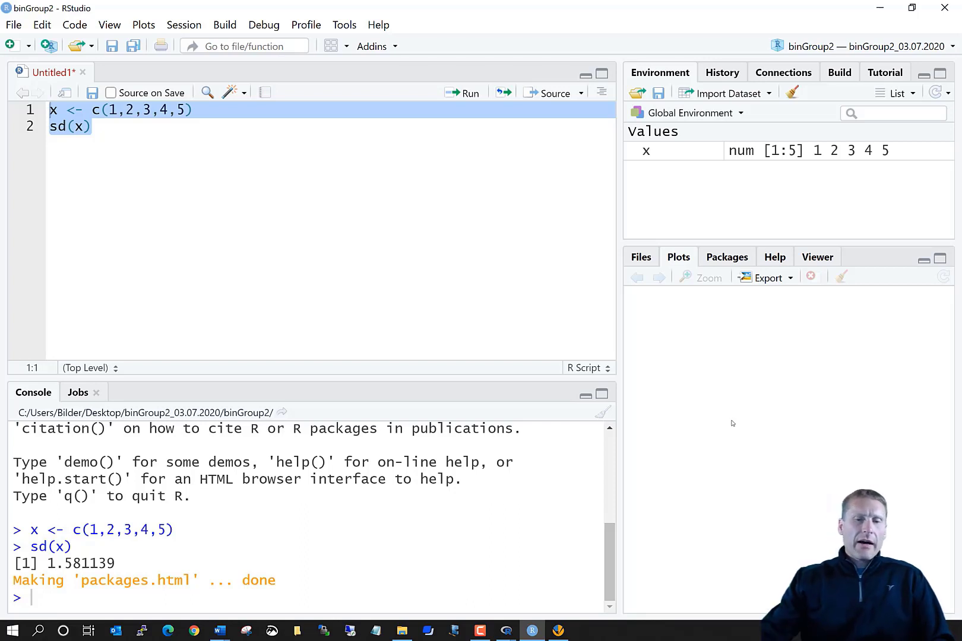
Begin line 4 with 'pno' to bring up the pnorm completion, then dismiss it
left_click(90, 125)
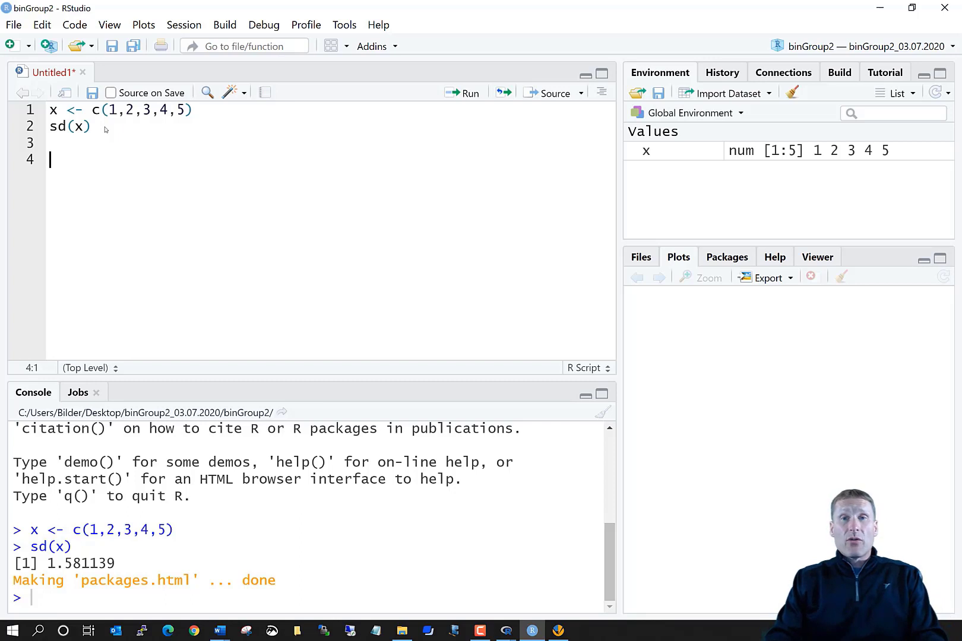
type("p")
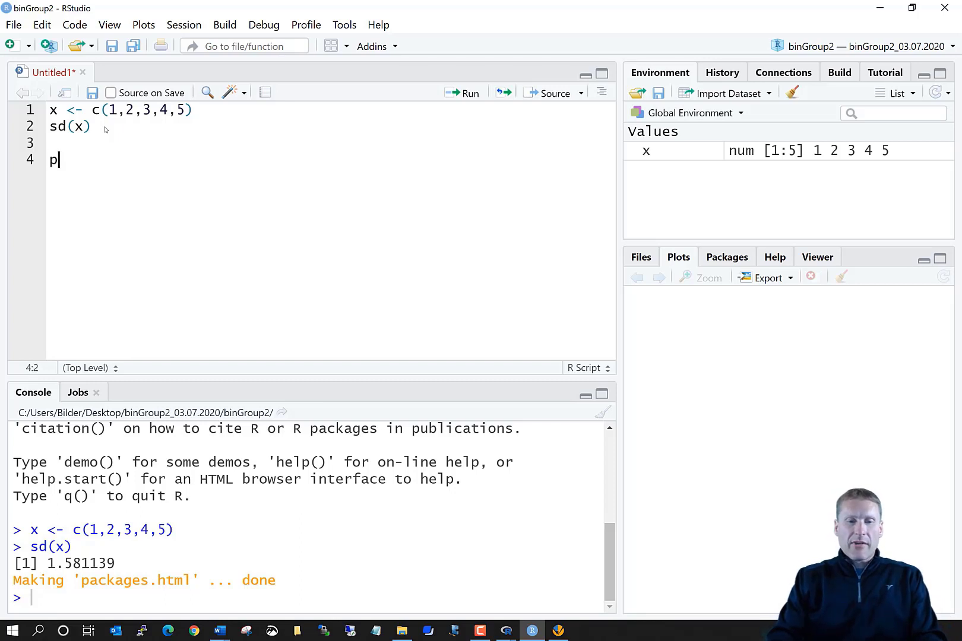
type("n")
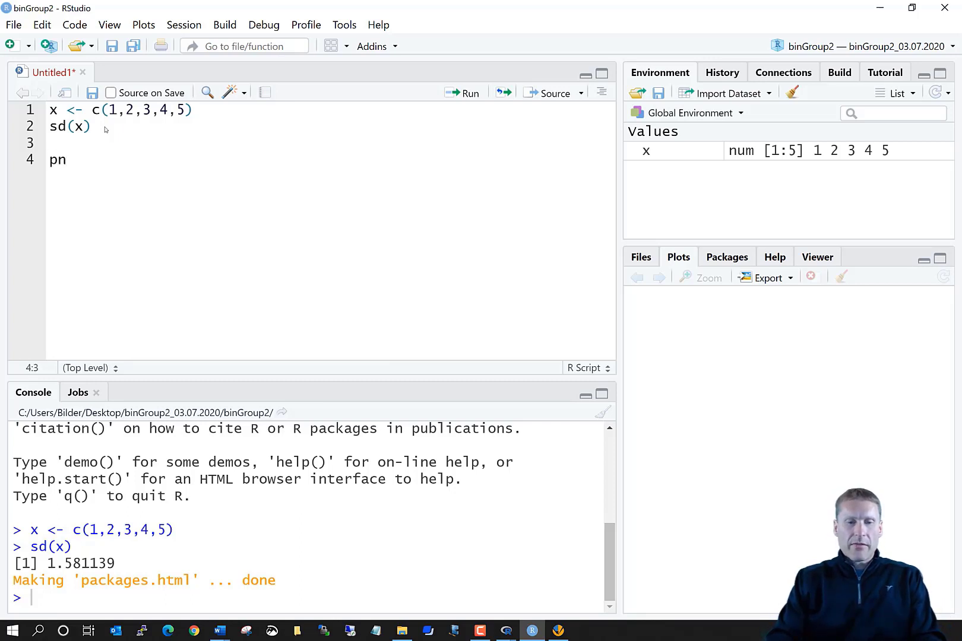
type("o")
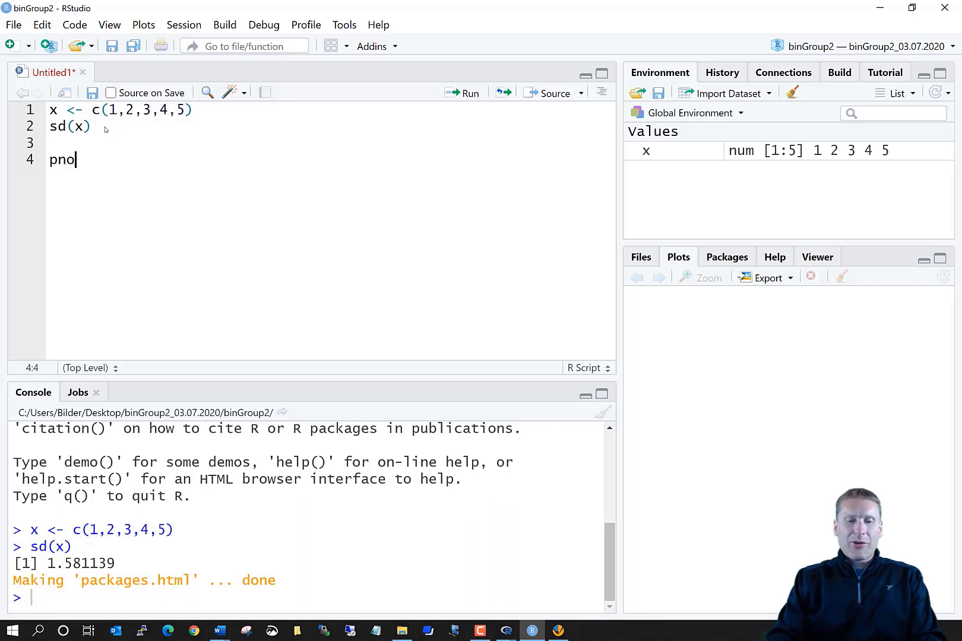
type("pno")
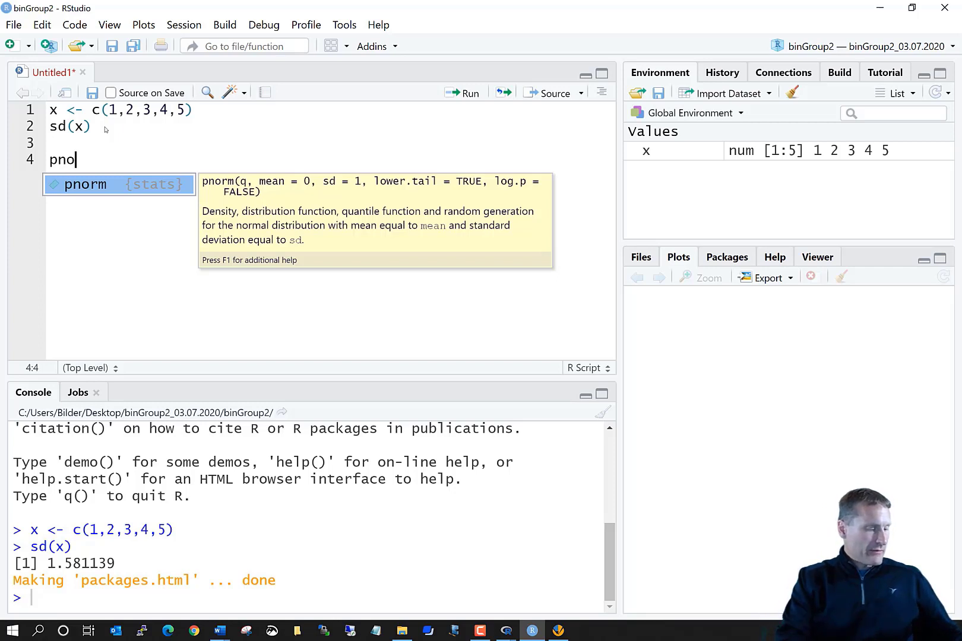
left_click(62, 143)
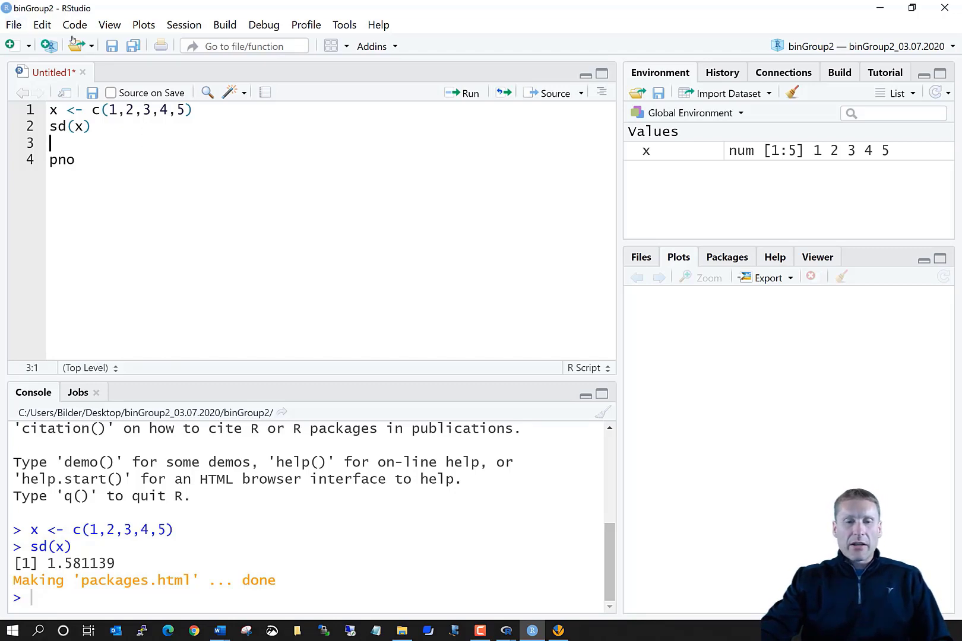
left_click(12, 25)
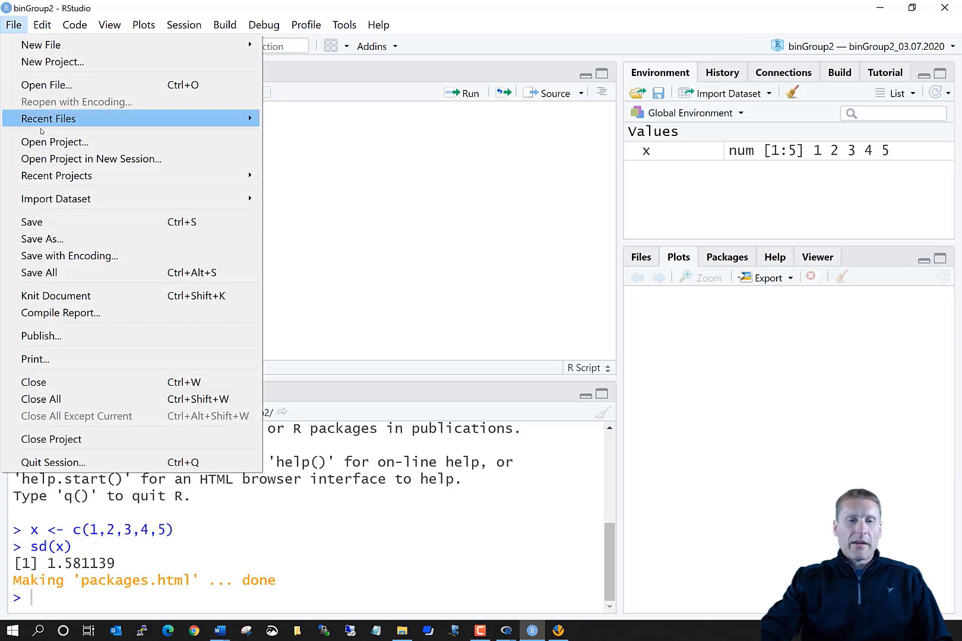
mouse_move(32, 222)
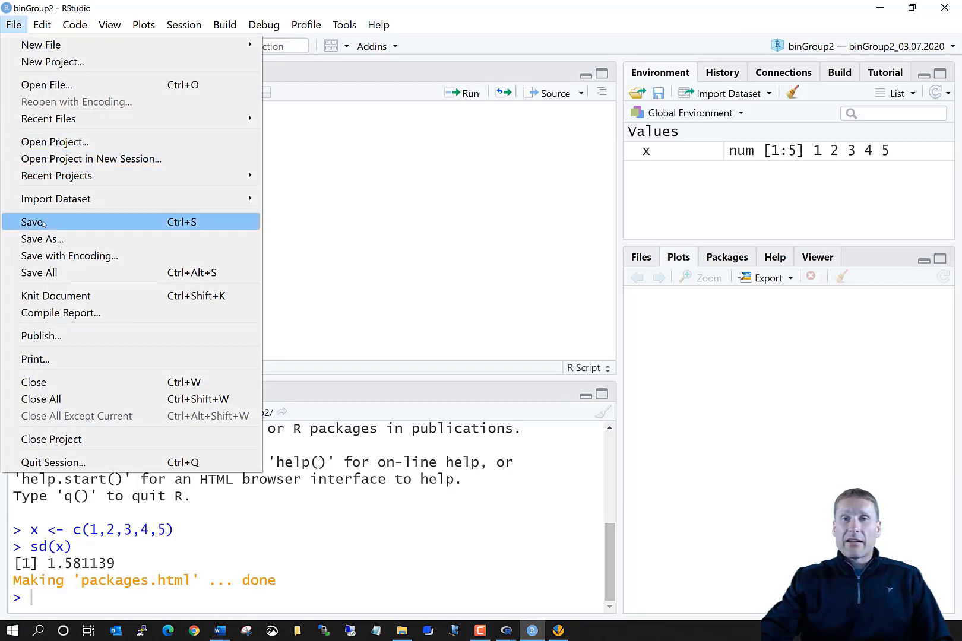
mouse_move(397, 197)
type("pno")
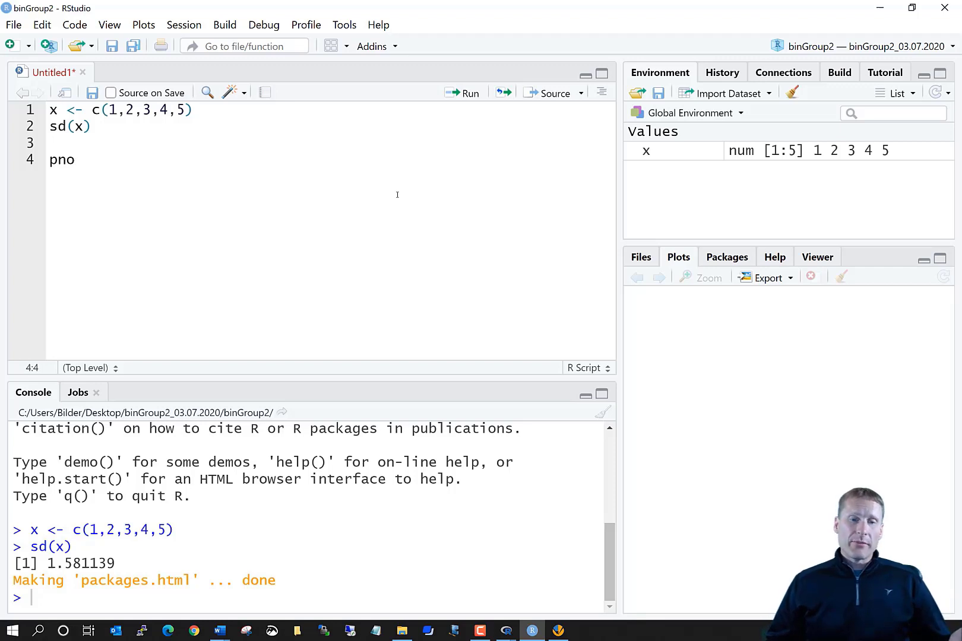
Replace pno with sd2 <- function(numbers) {} whose body is sqrt(var(numbers))
key("BackSpace")
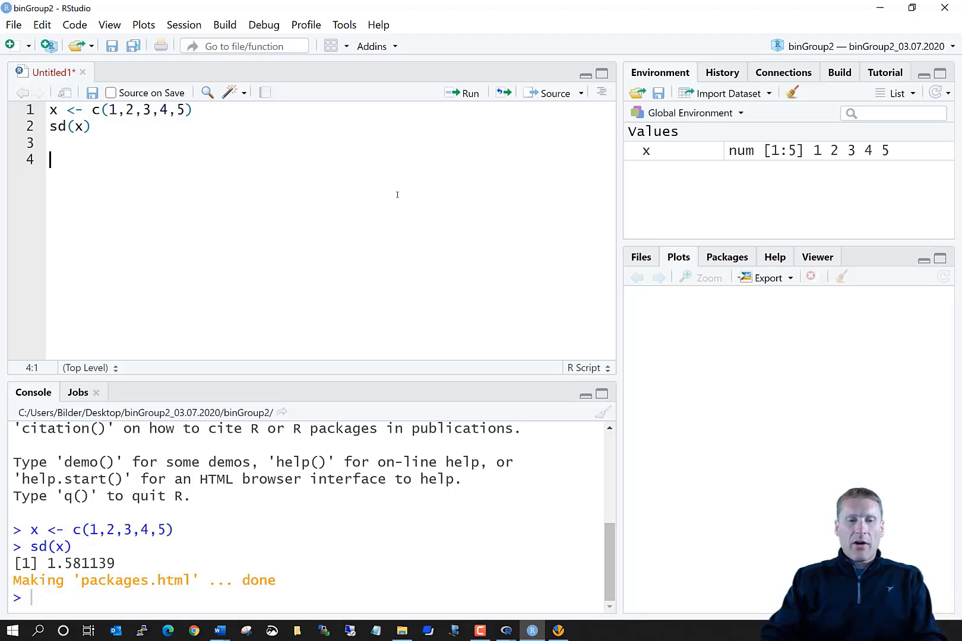
type("sd2 <-")
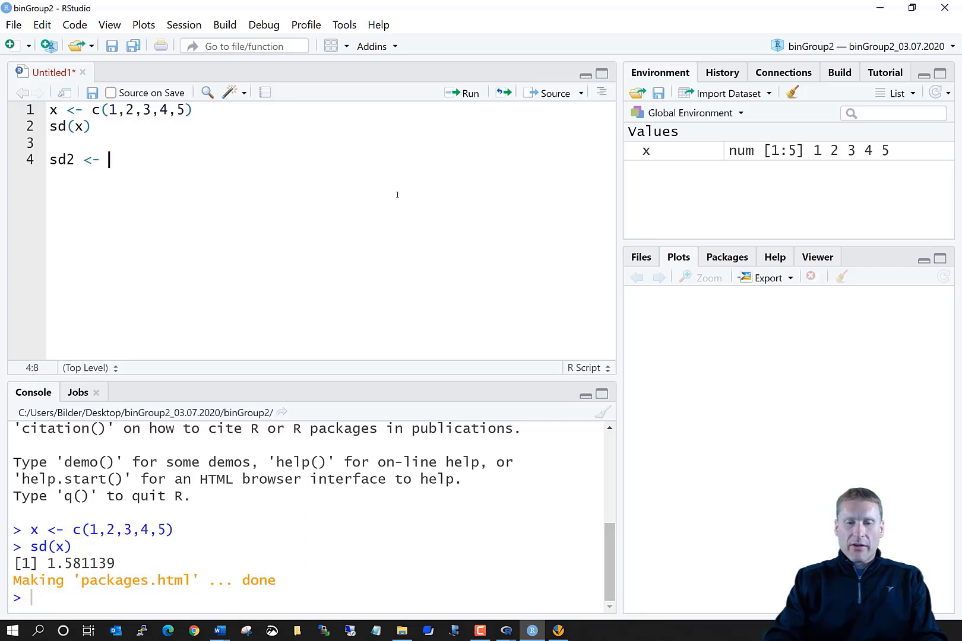
type("function(")
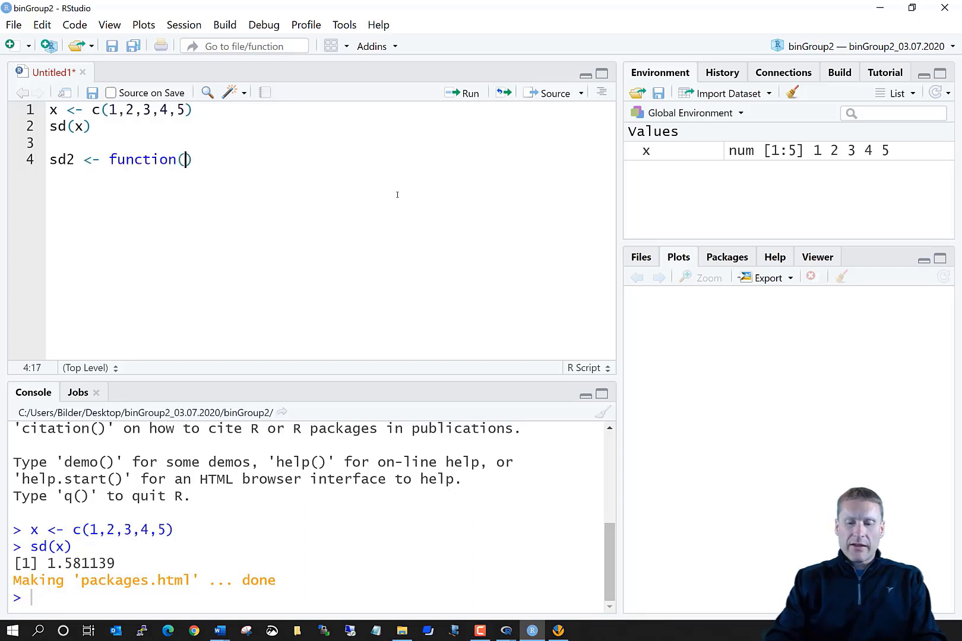
type("numbers")
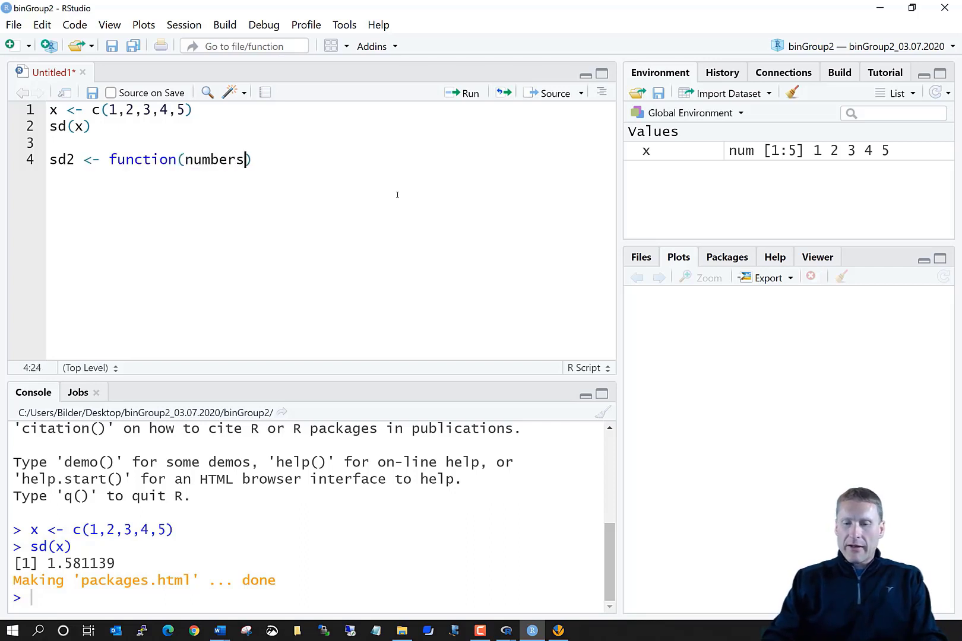
type("{}")
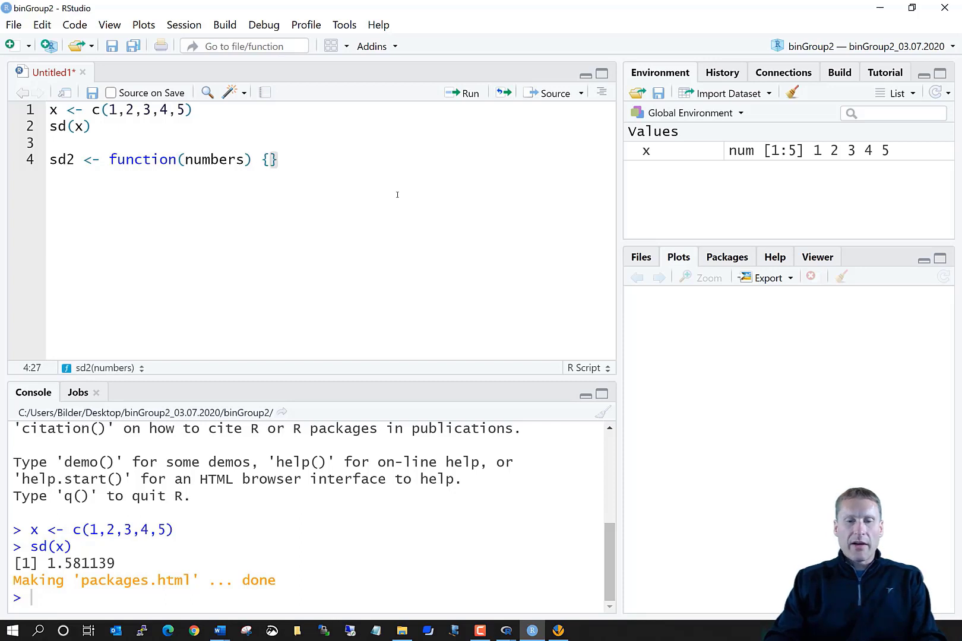
key("Enter")
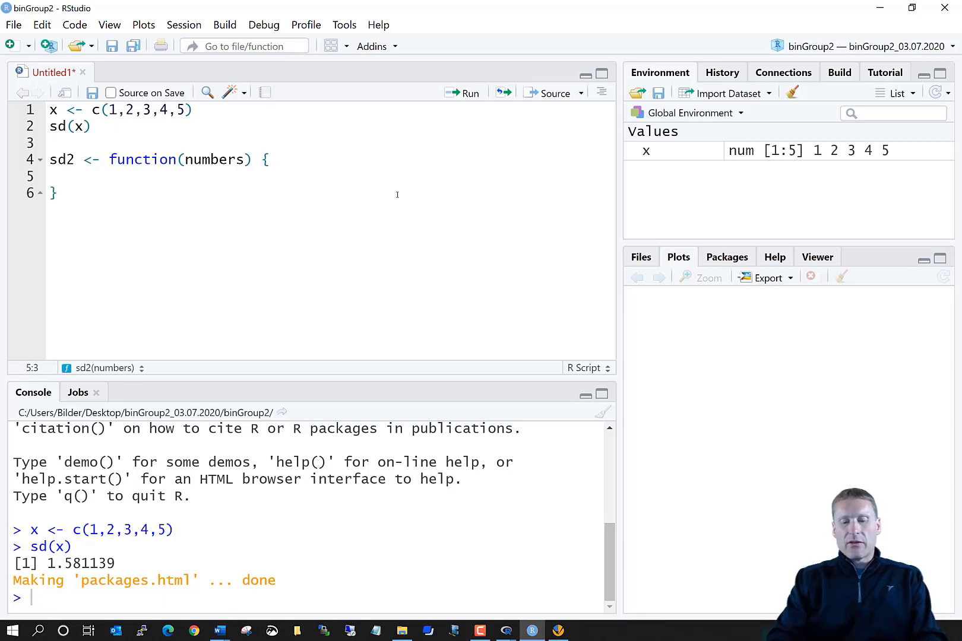
type("sqrt(var(")
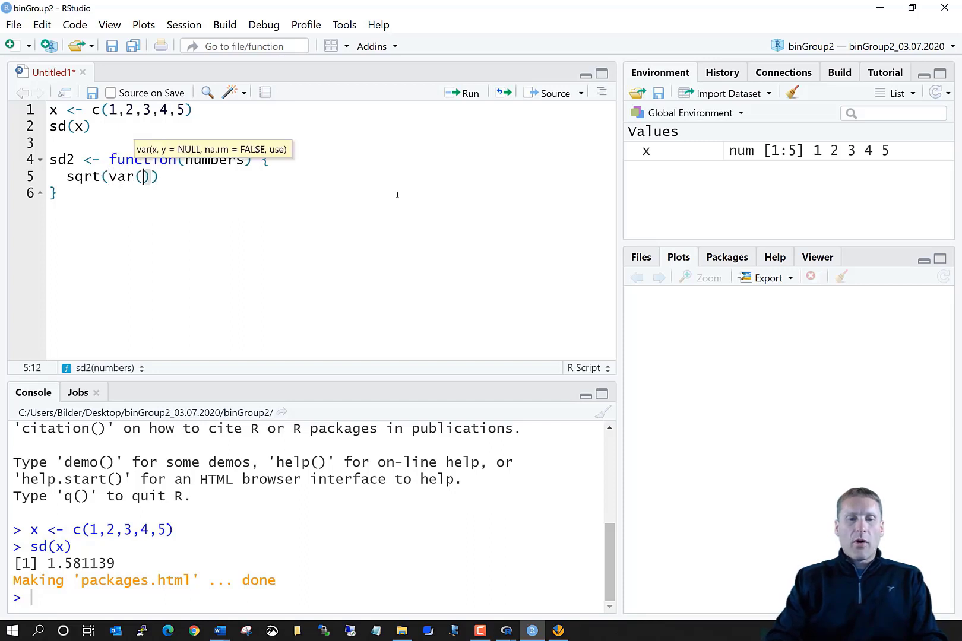
type("numbers")
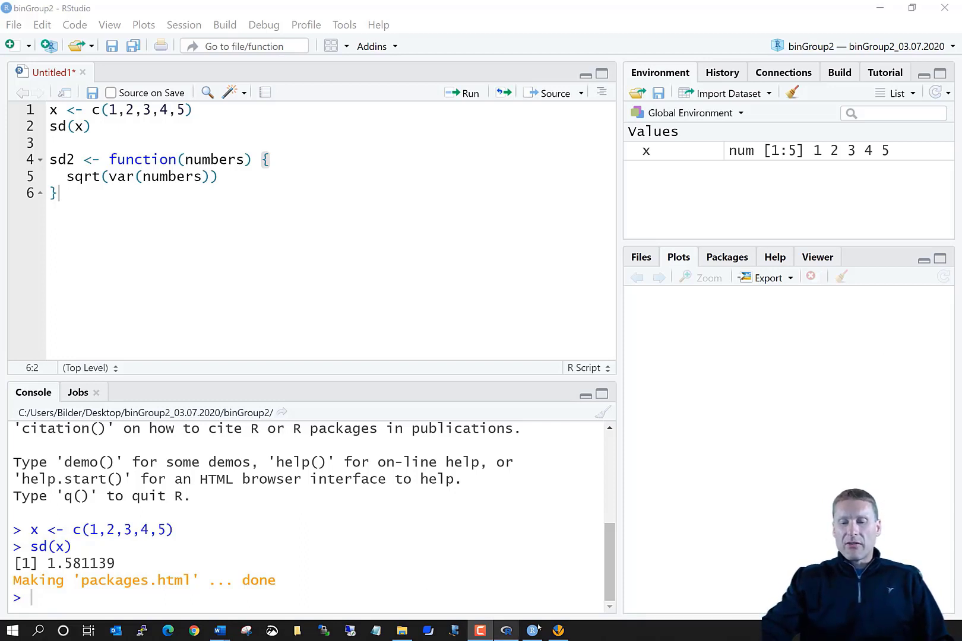
Start a new Tinn-R script with x <- c(1,2,3,4,5) and sd(x)
left_click(557, 631)
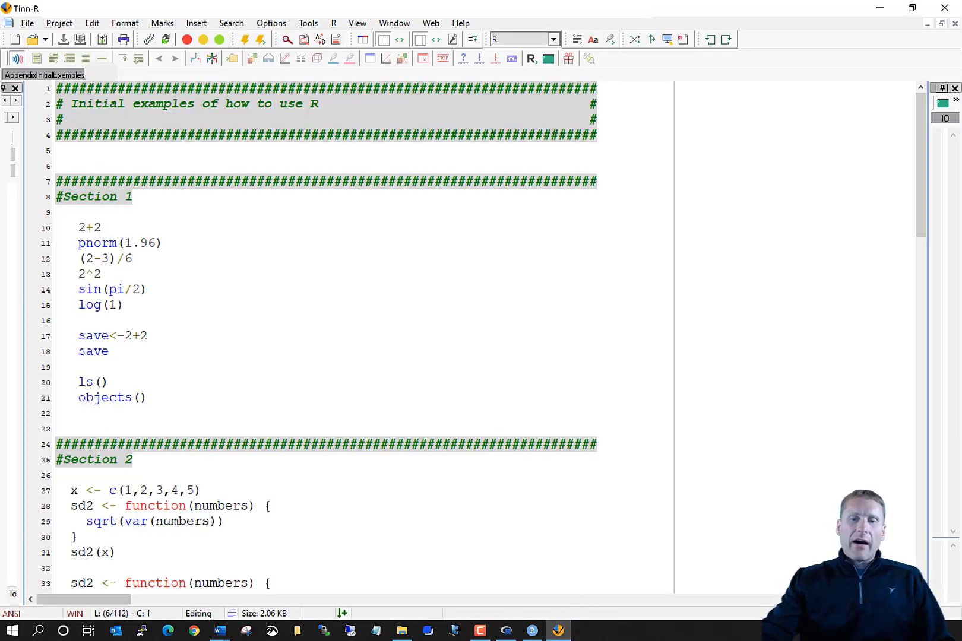
left_click(13, 39)
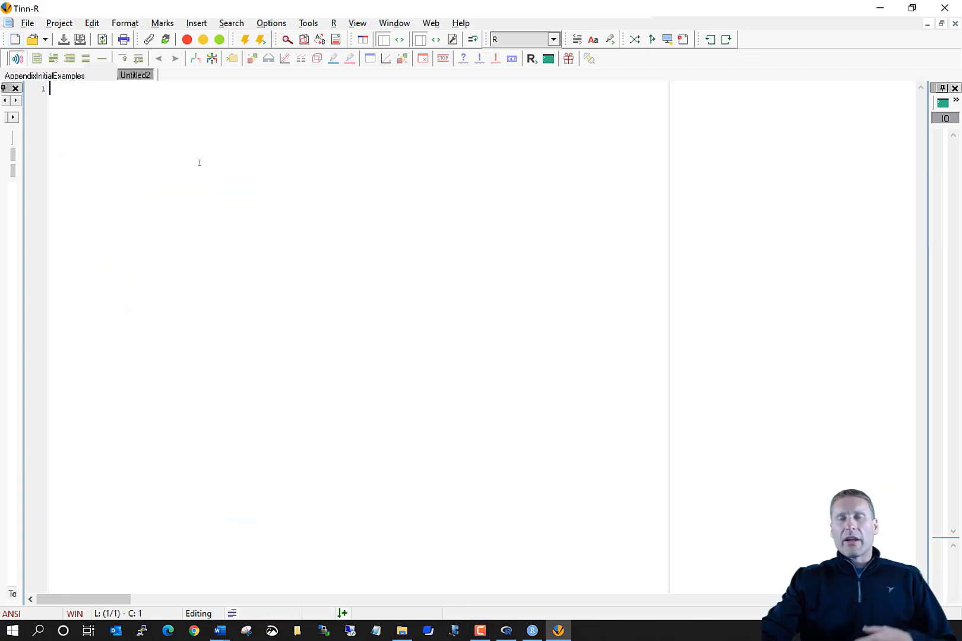
type("x <-")
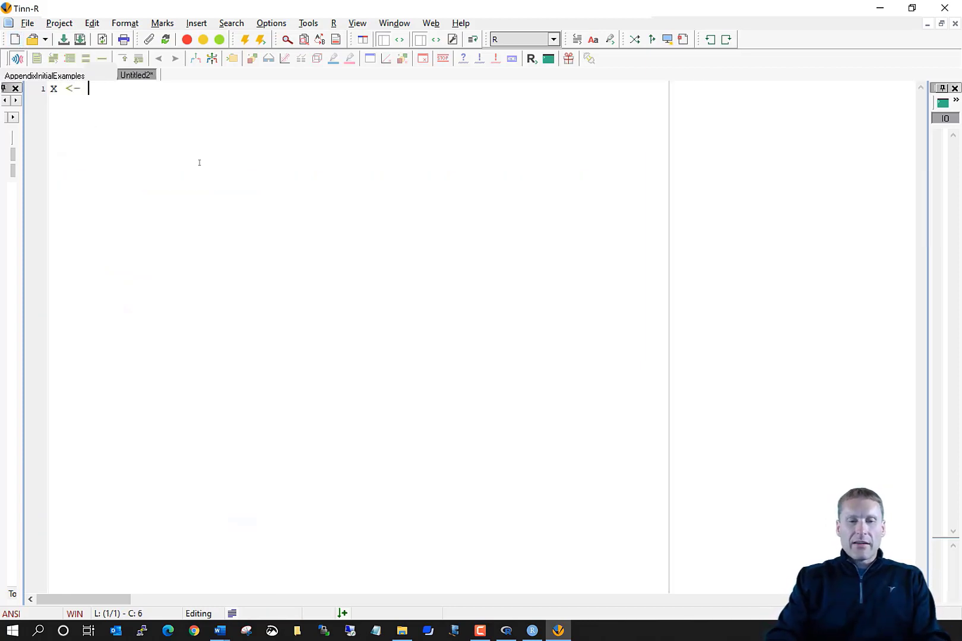
type("c(1,2,3,4,5")
type("sd(x)")
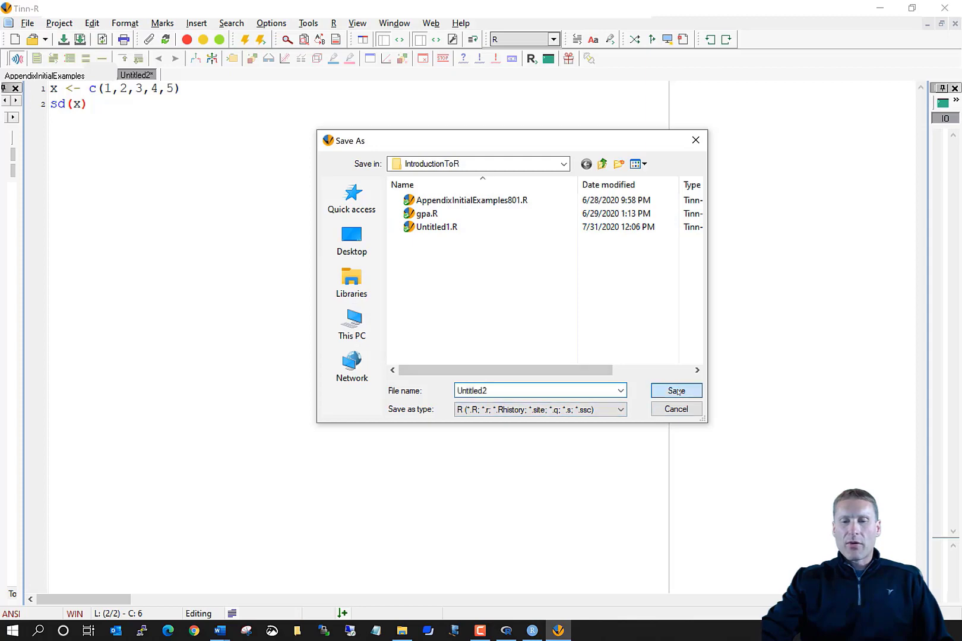
Save the new script as Untitled2.R and resume editing after sd(x)
left_click(676, 391)
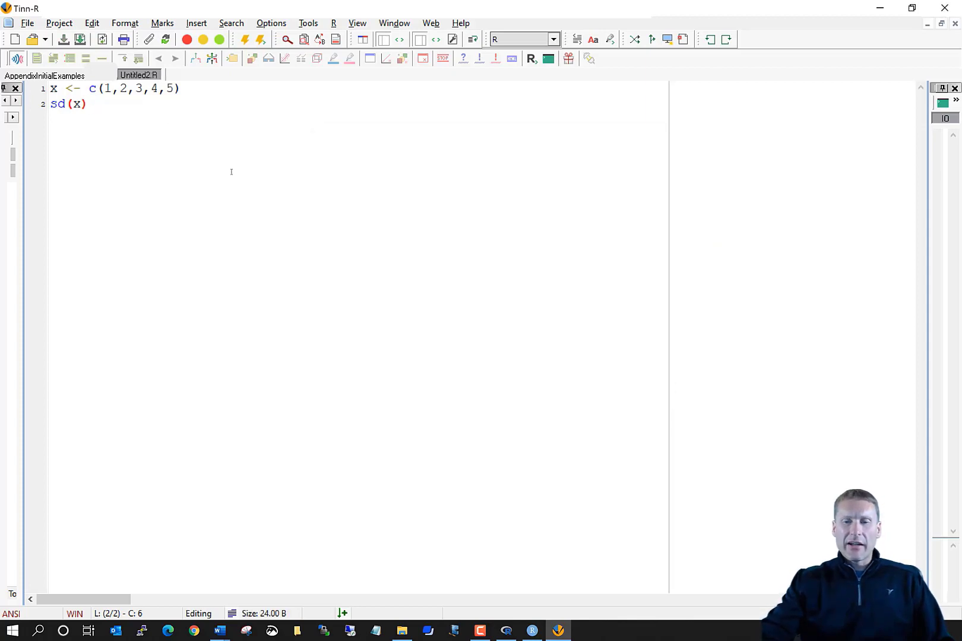
left_click(89, 103)
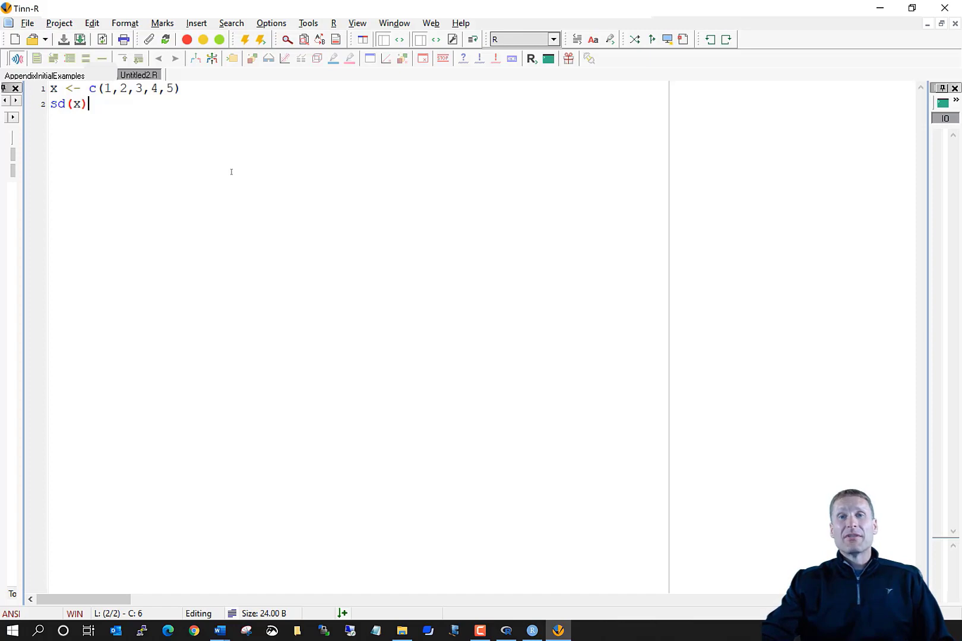
mouse_move(526, 72)
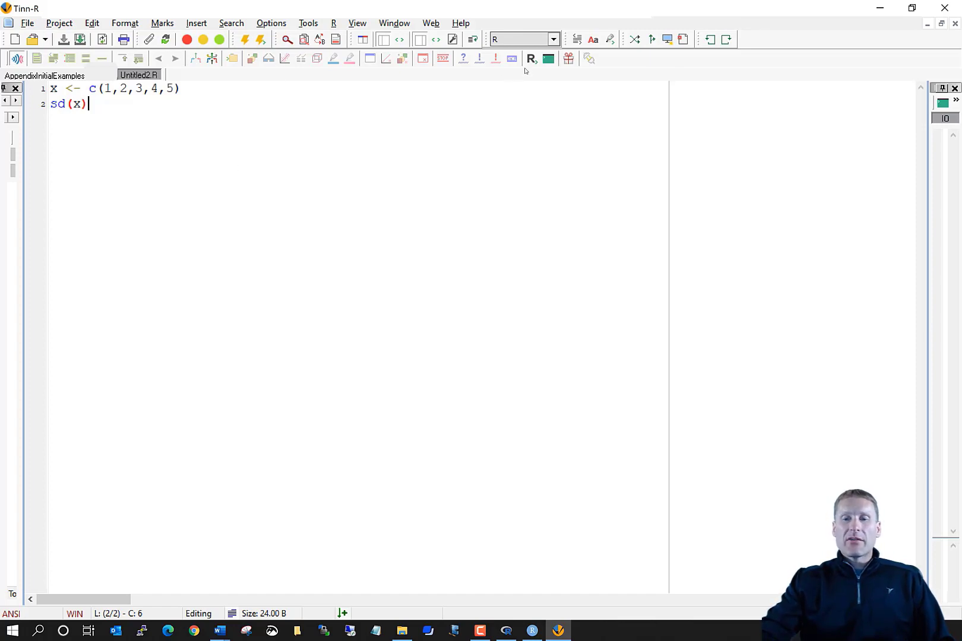
mouse_move(530, 59)
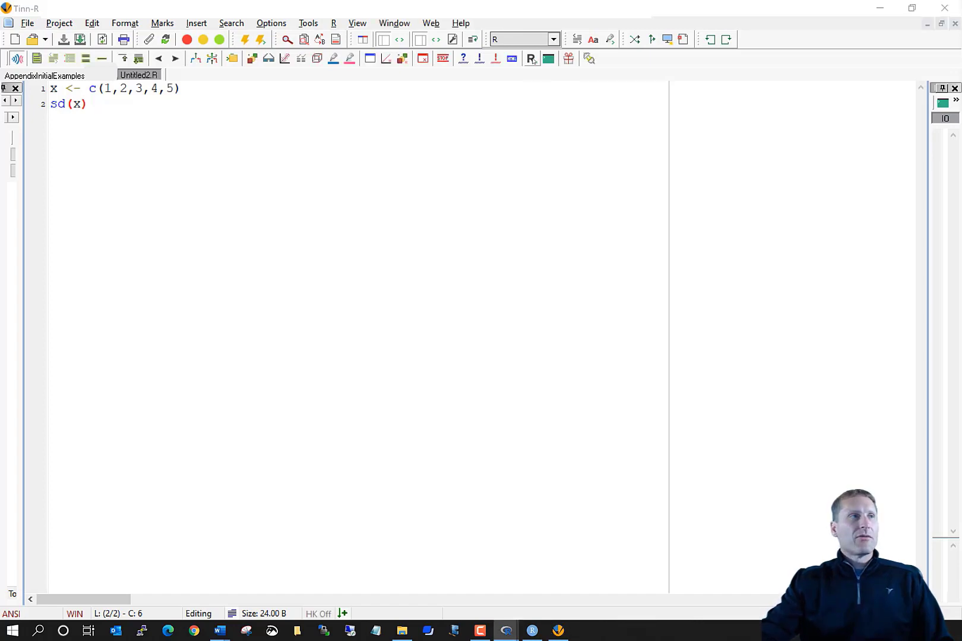
mouse_move(864, 239)
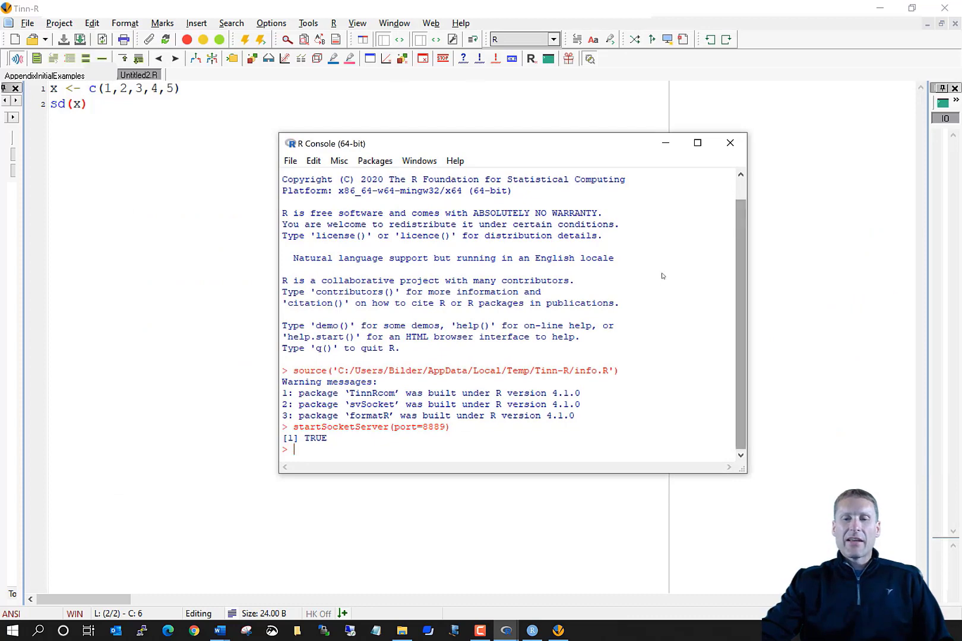
Clear the R console's startup output via Edit > Clear console
left_click(339, 160)
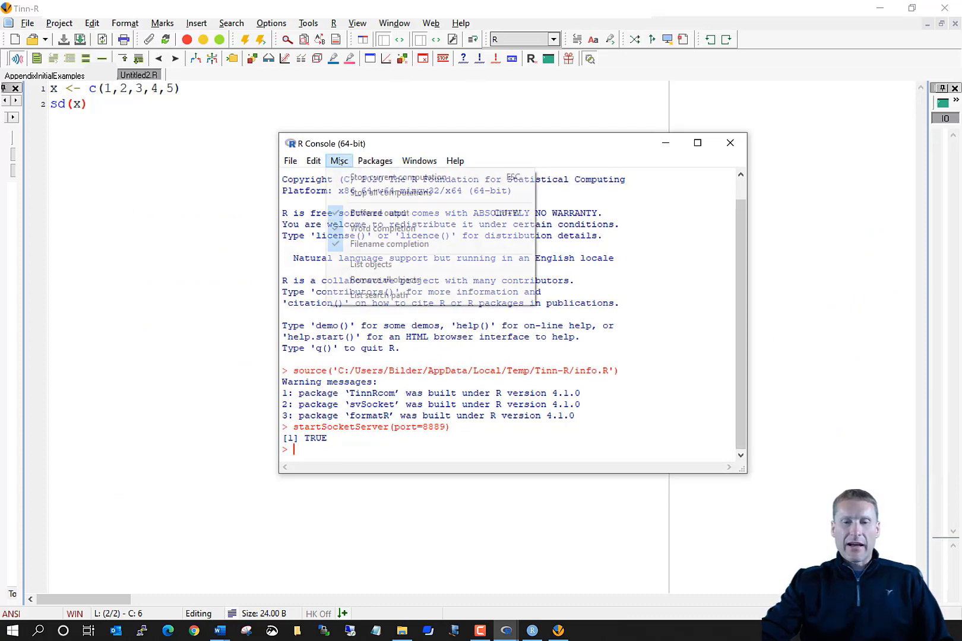
left_click(312, 161)
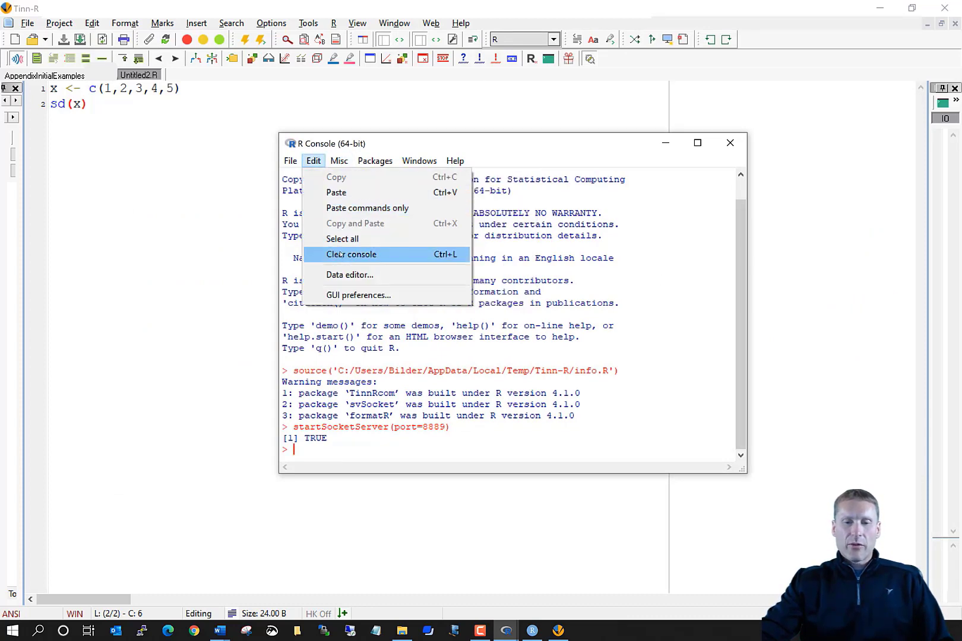
left_click(351, 254)
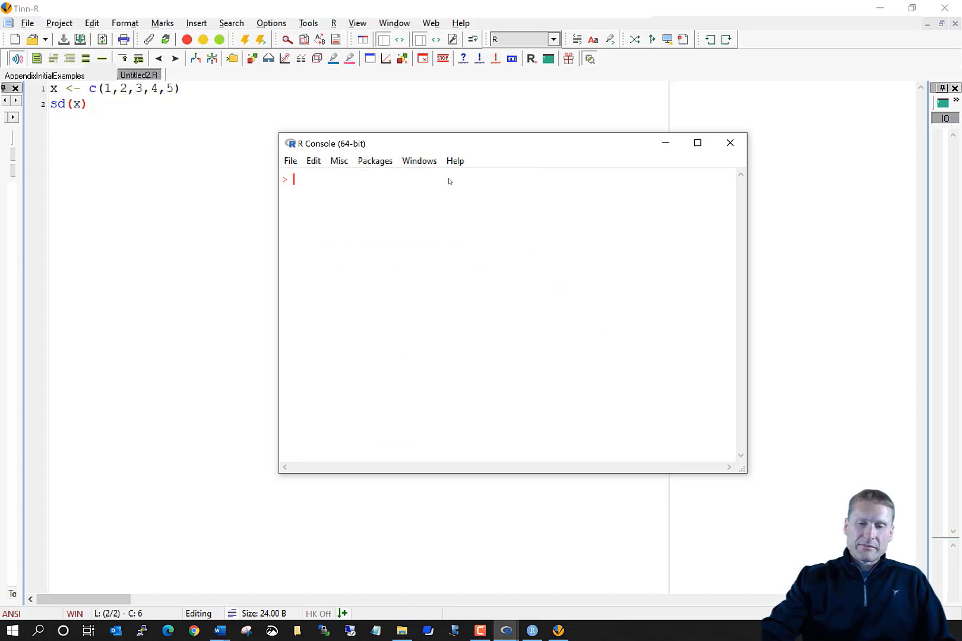
Choose a larger console font size in the GUI preferences
left_click(314, 161)
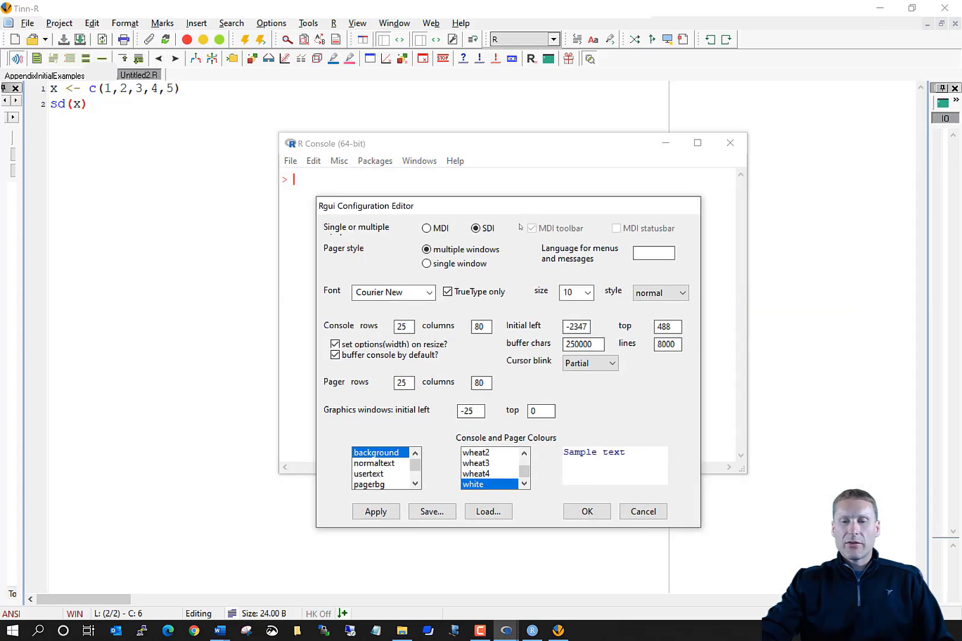
left_click(586, 293)
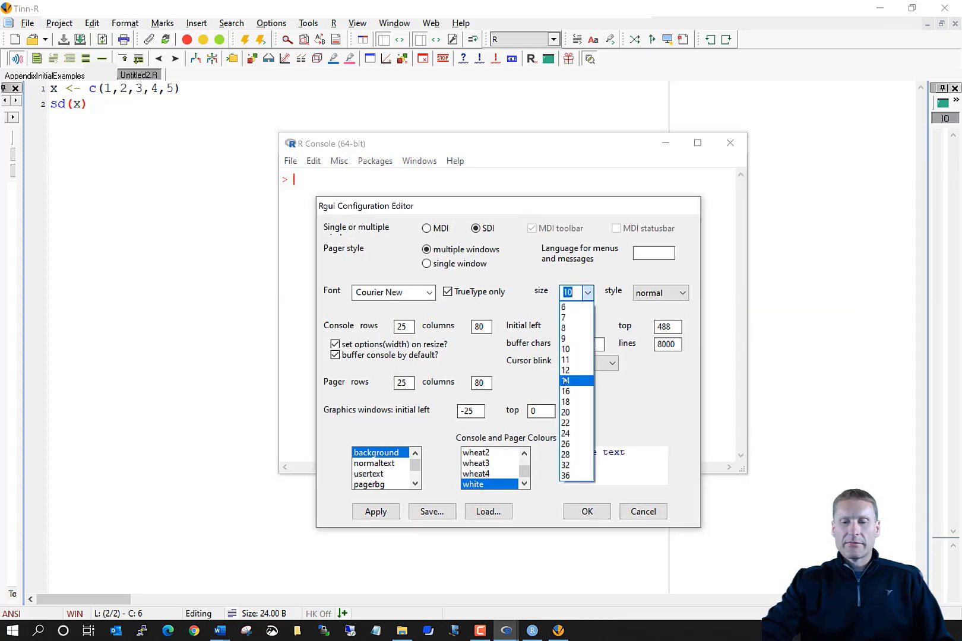
left_click(643, 511)
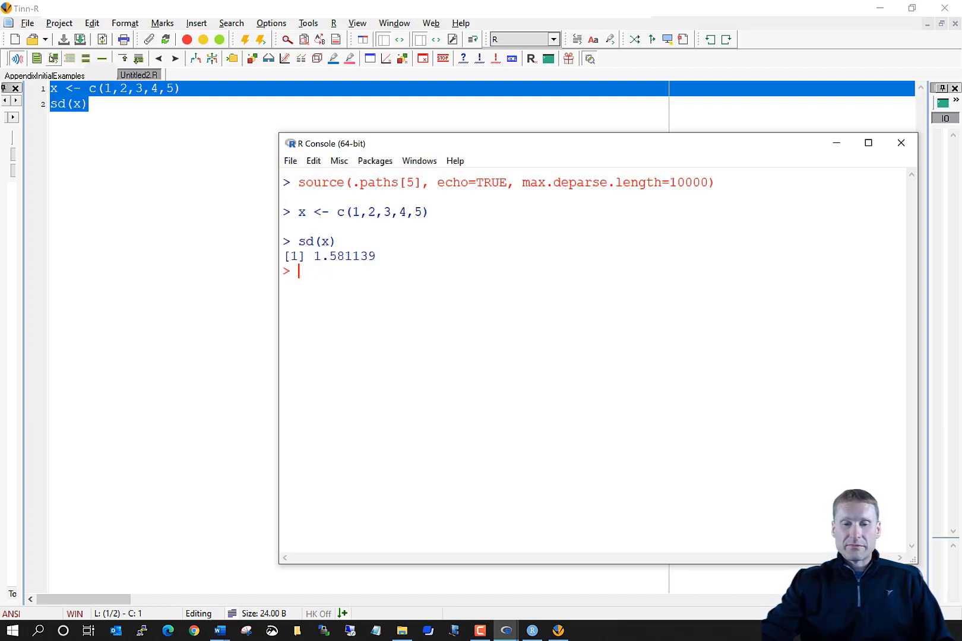
mouse_move(478, 319)
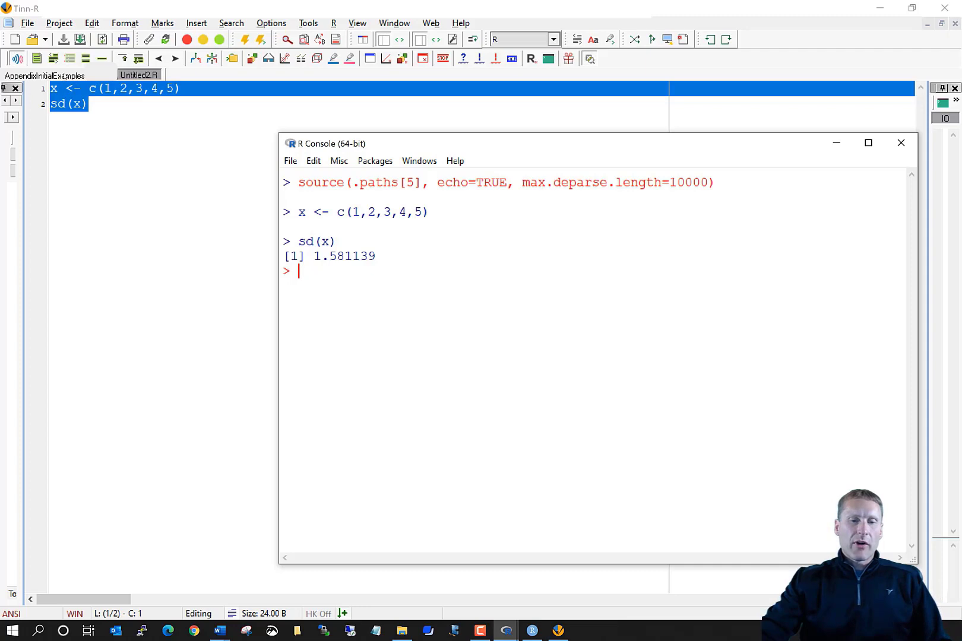
Switch to the AppendixInitialExamples script tab
left_click(43, 75)
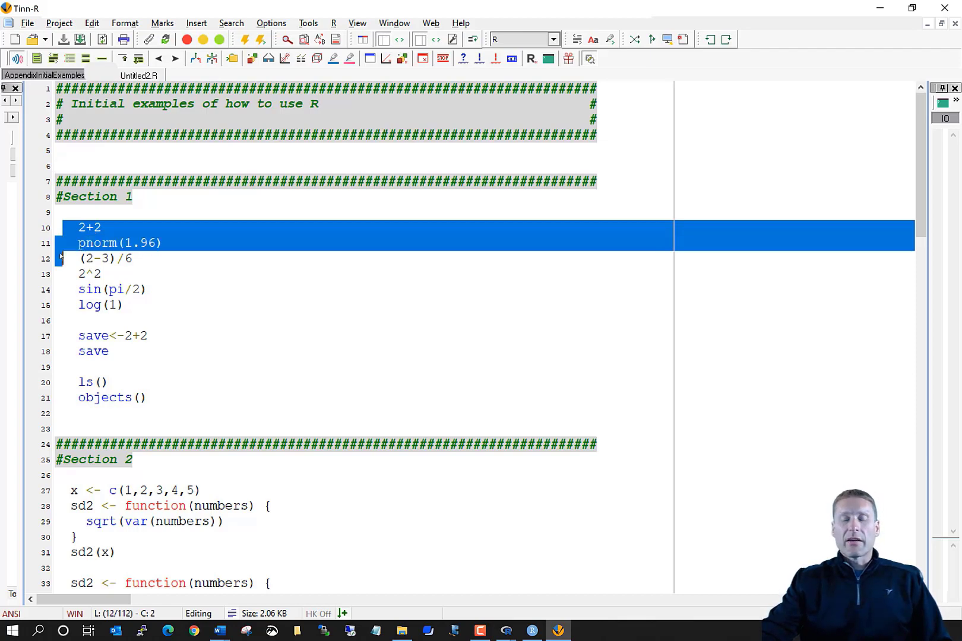
Send the Section 1 calculation lines to R and bring the script back in front
left_click(89, 213)
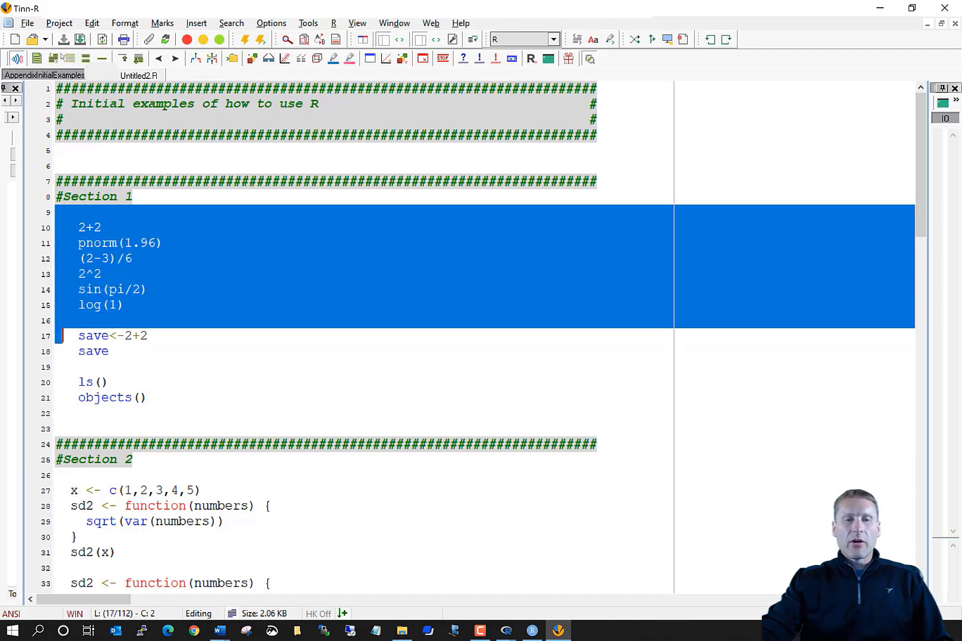
mouse_move(52, 58)
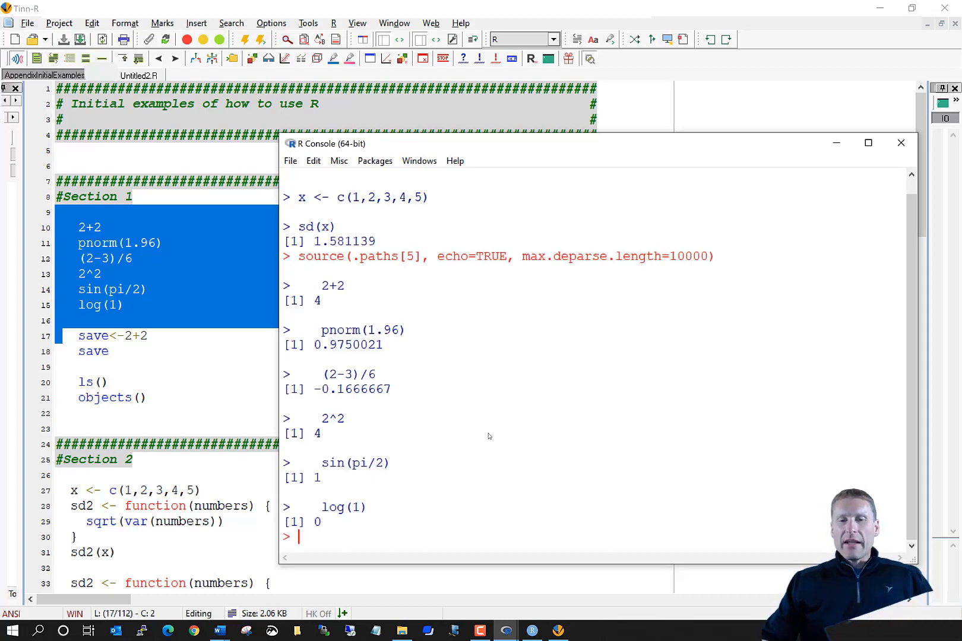
mouse_move(614, 149)
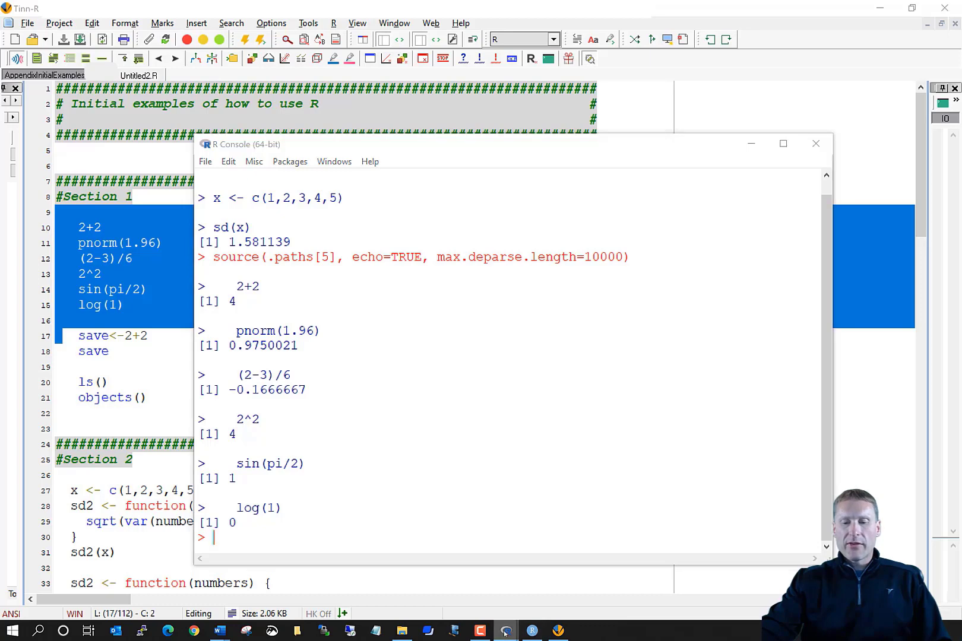
left_click(531, 631)
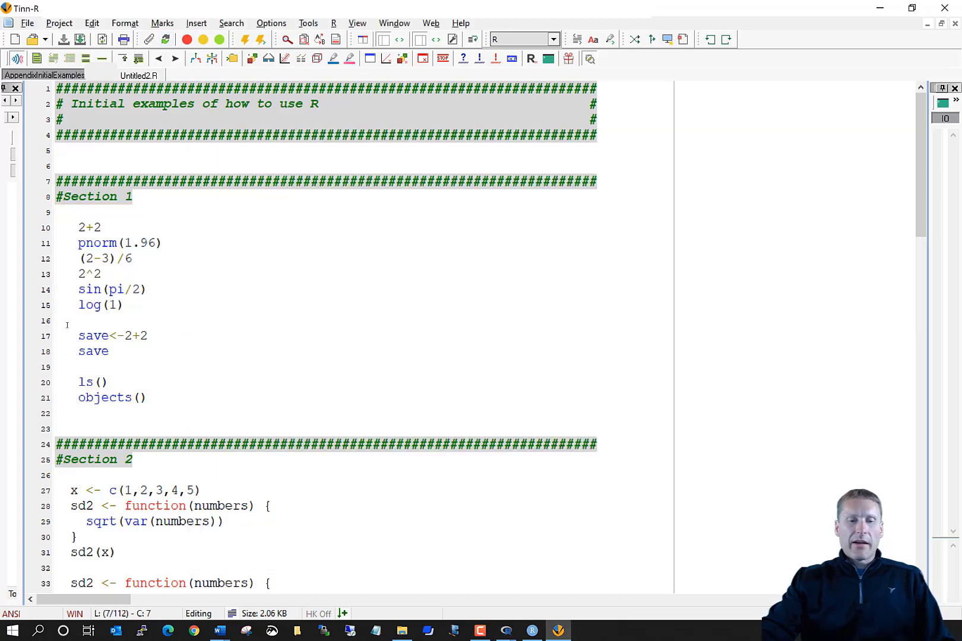
Send the save <- 2+2 and save lines to R, printing 4
left_click(52, 58)
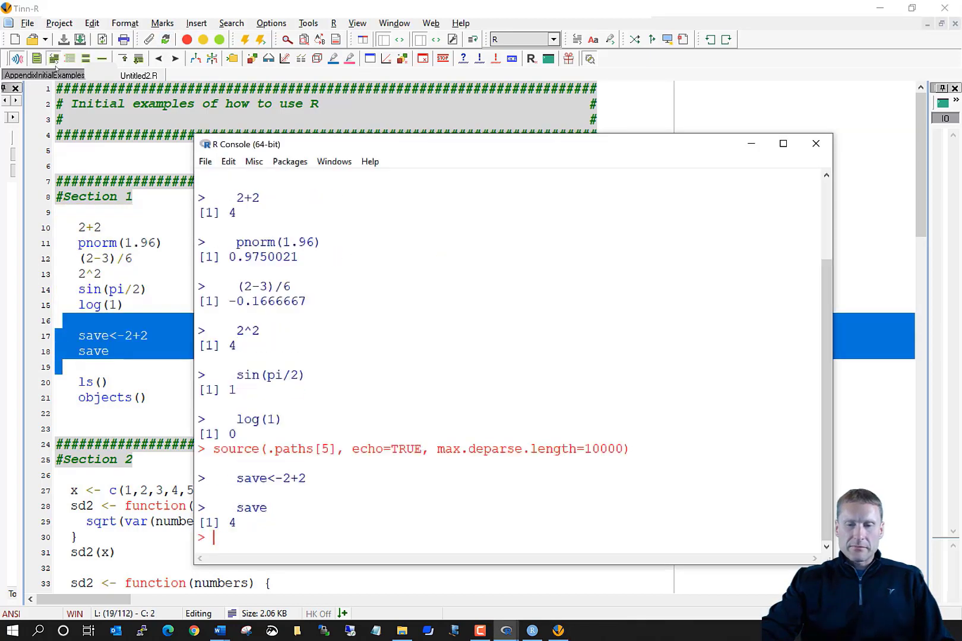
mouse_move(456, 391)
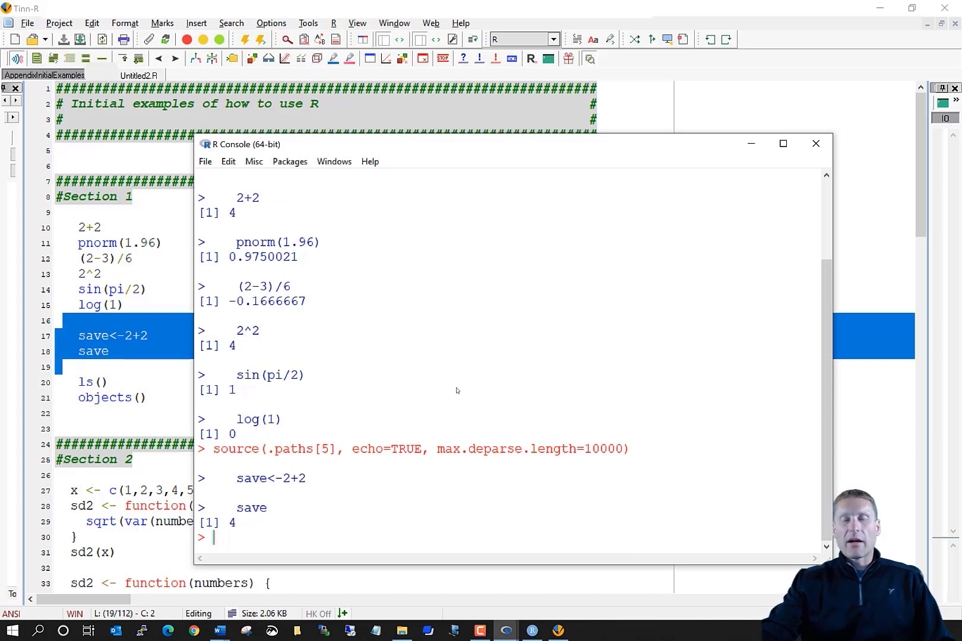
mouse_move(484, 382)
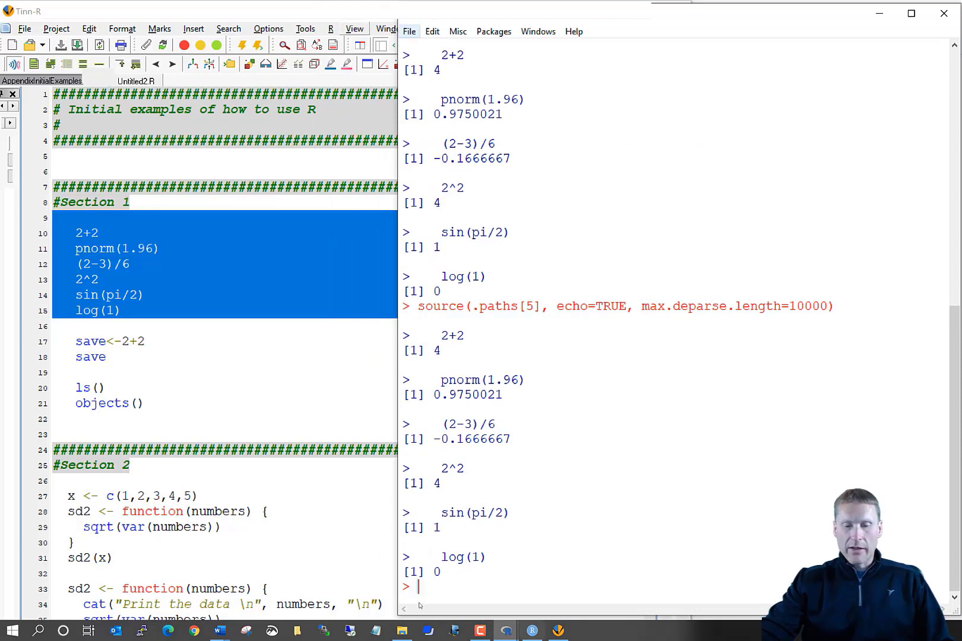
Scroll the Word notes to the Other editors section on Jupyter Notebook, WinEdt and Emacs
left_click(219, 630)
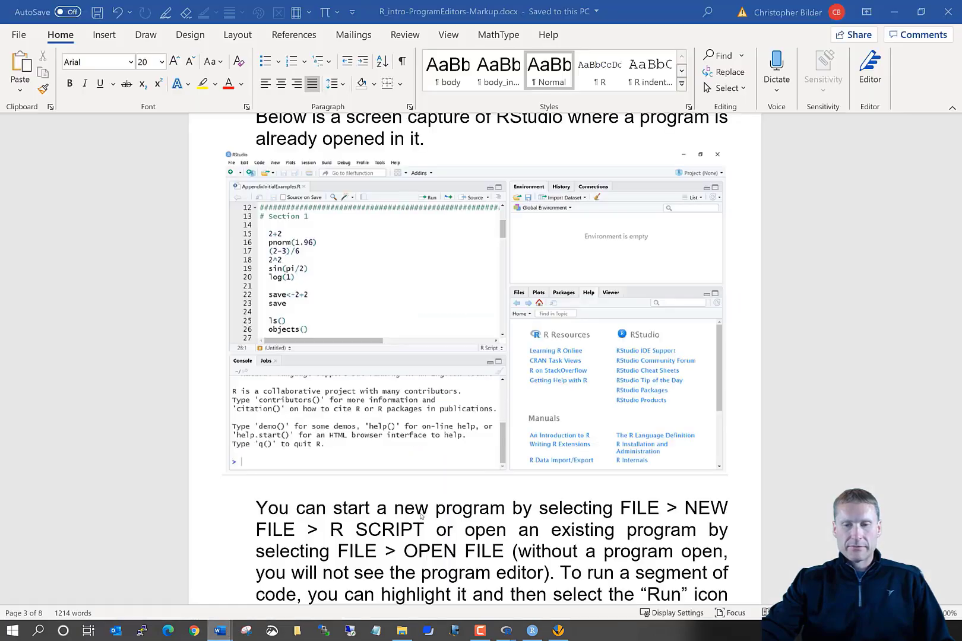
scroll("down", 3)
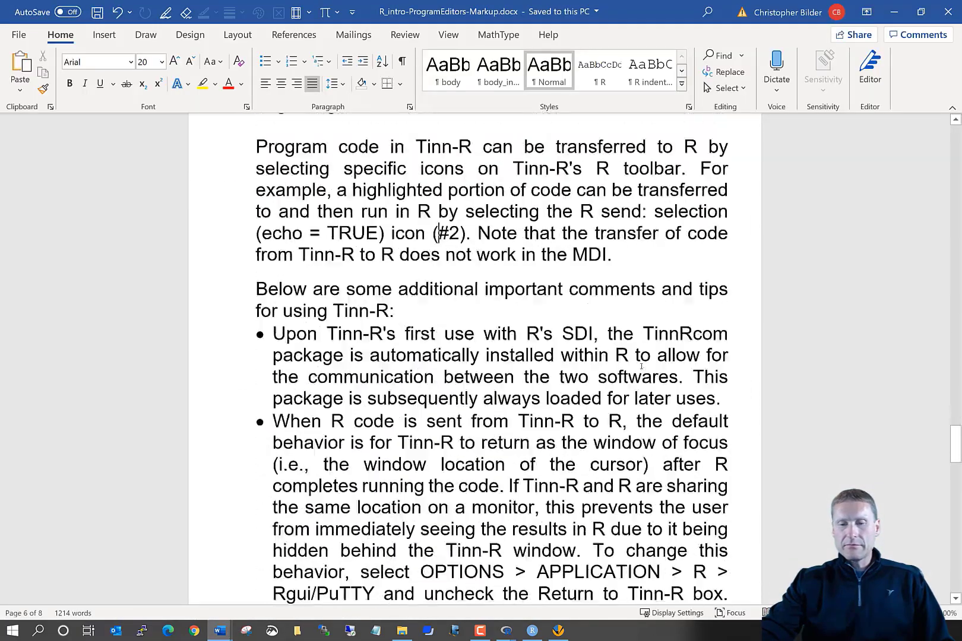
scroll("down", 3)
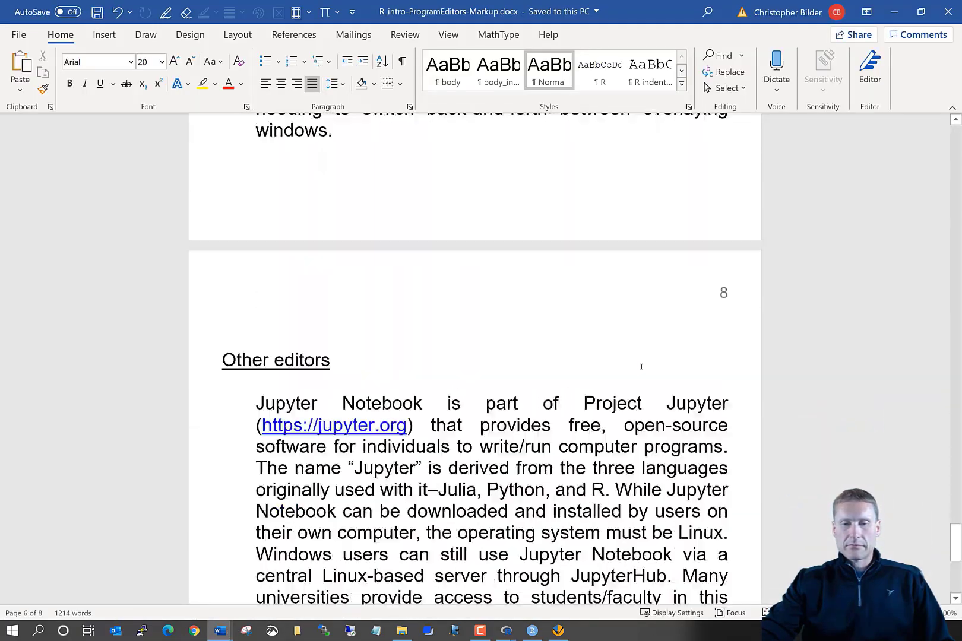
scroll("down", 3)
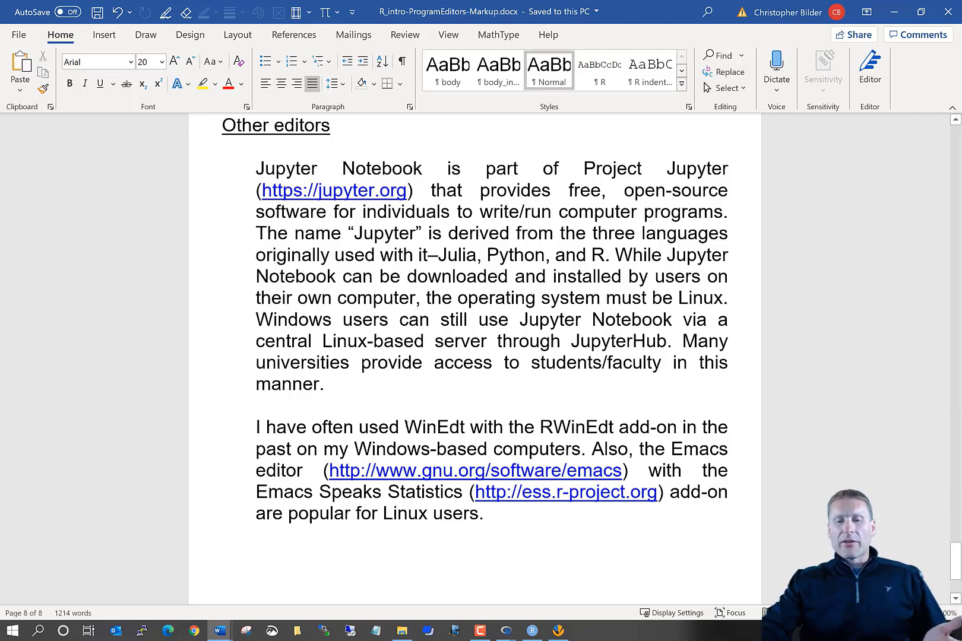
scroll("down", 3)
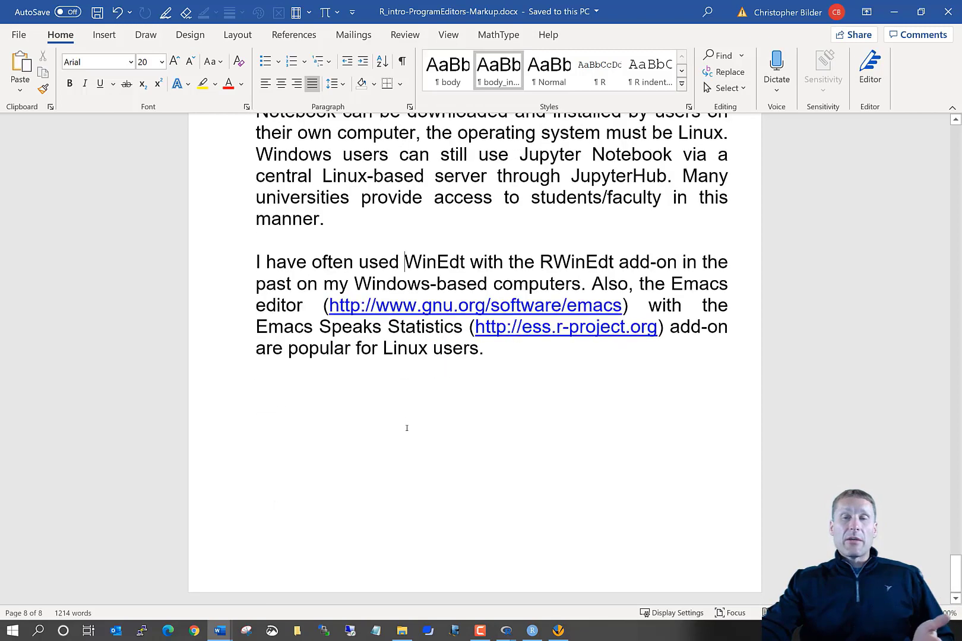